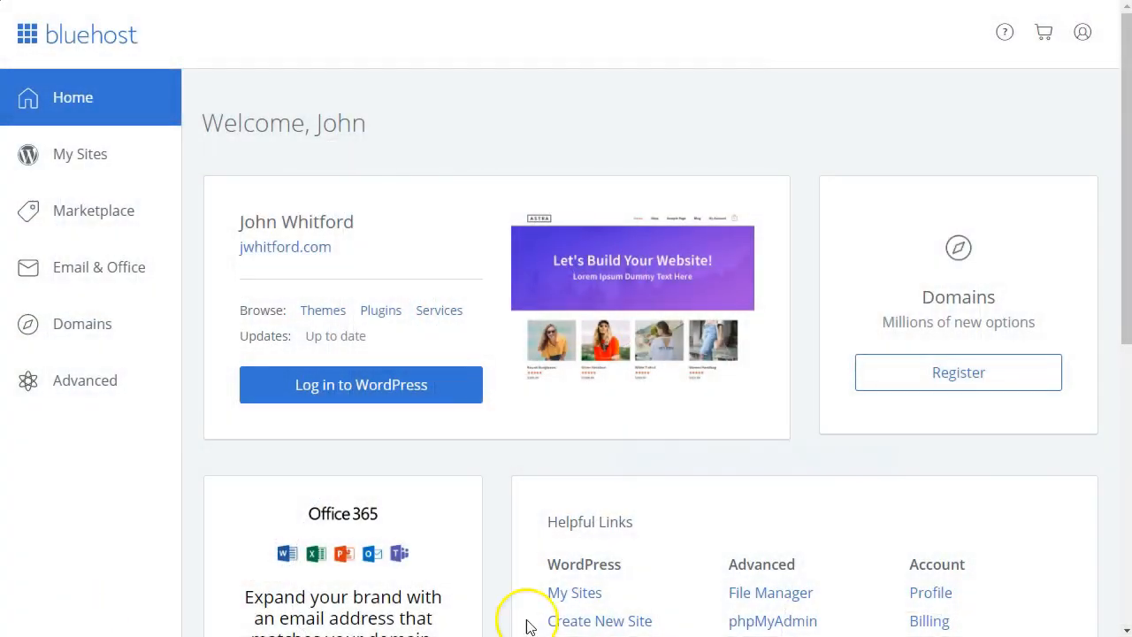
pyautogui.moveTo(434, 150)
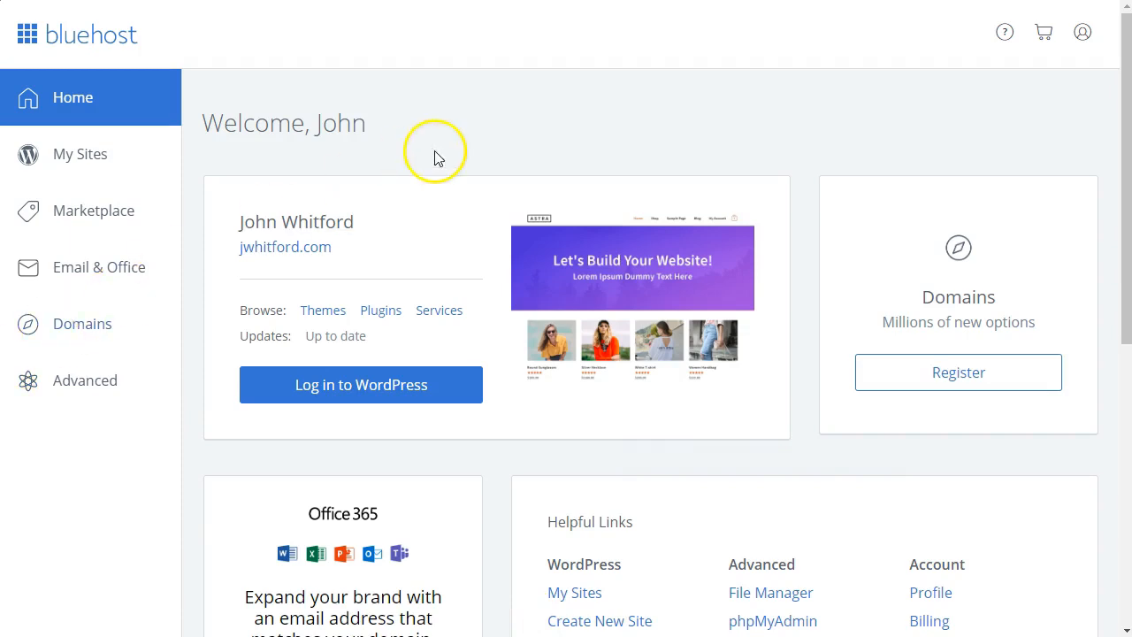
pyautogui.moveTo(418, 95)
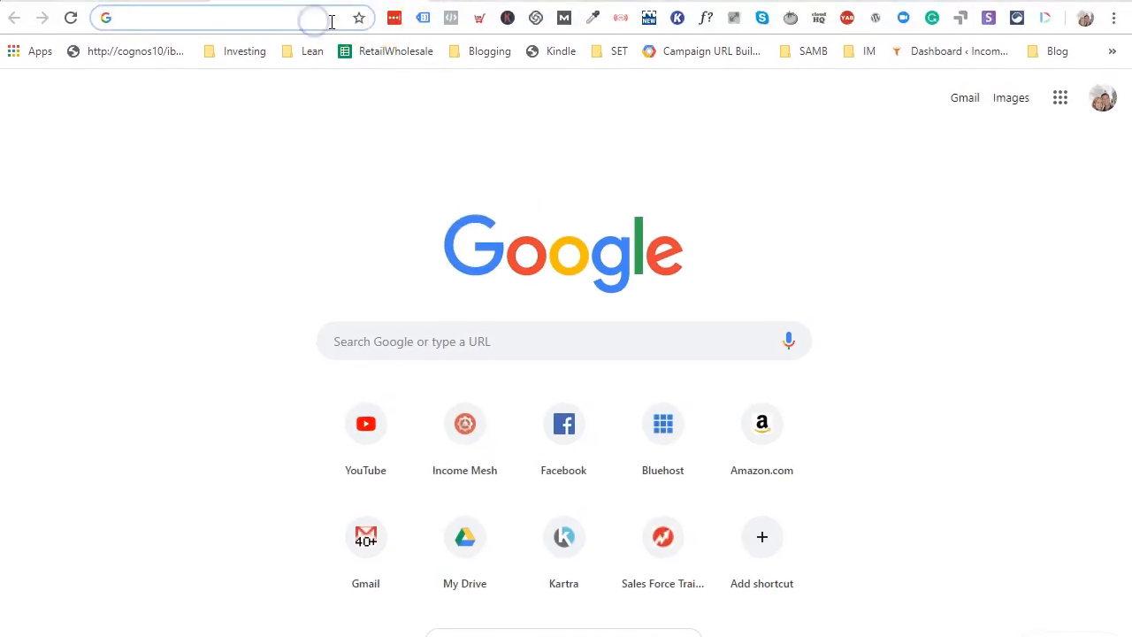
# Step: Go to the Email & Office section from the Bluehost dashboard sidebar
pyautogui.write('incomemesh.com/bl')
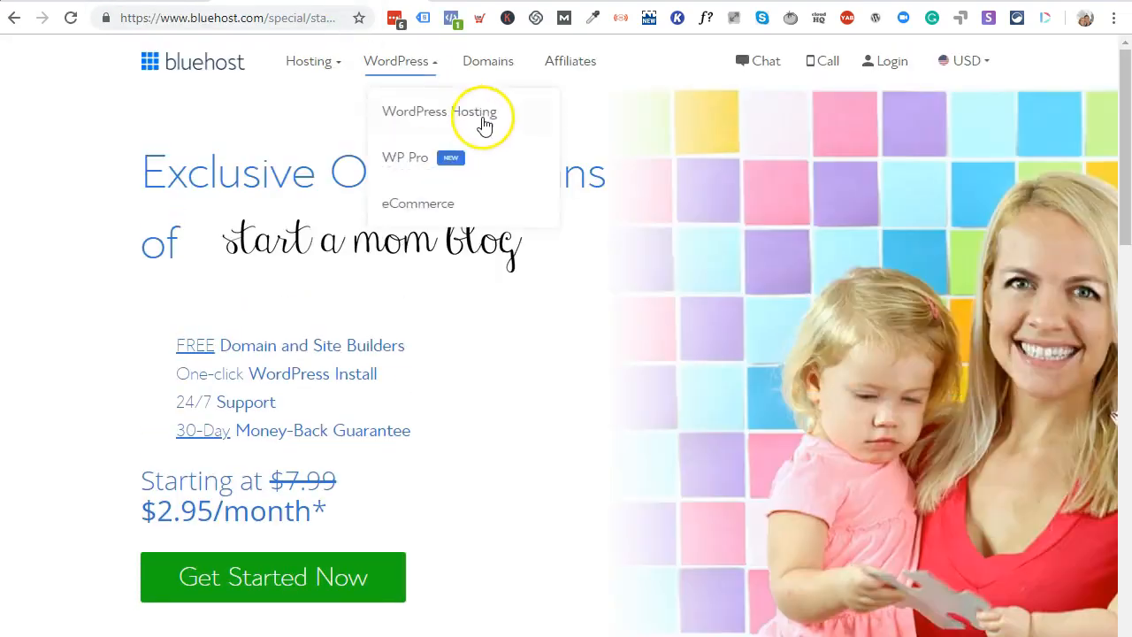
pyautogui.scroll(-3)
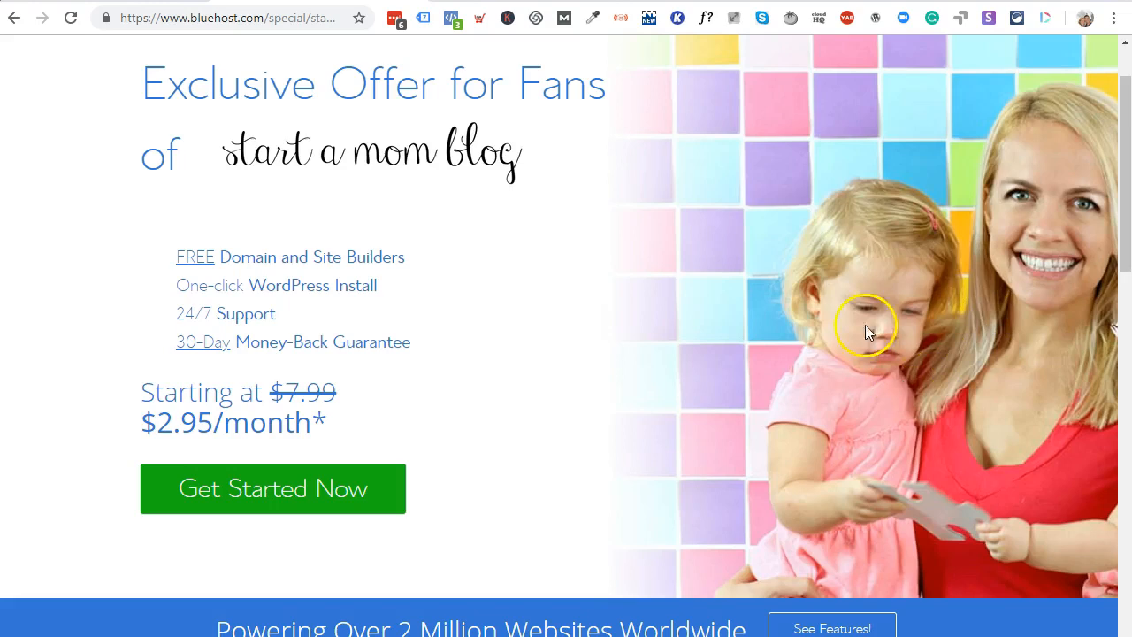
pyautogui.moveTo(811, 304)
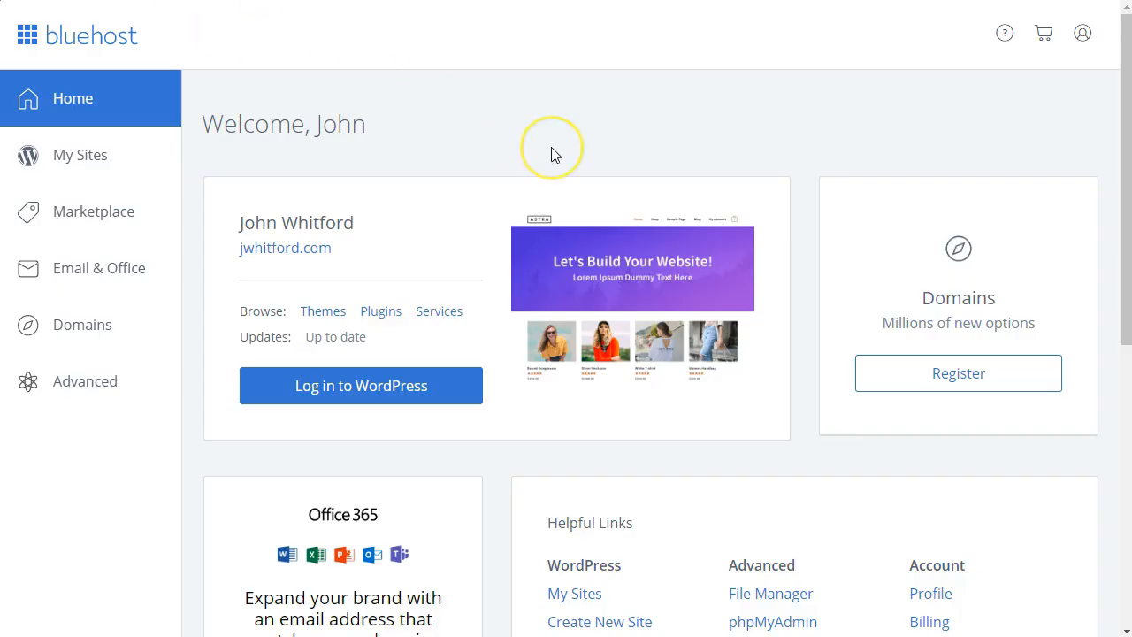
pyautogui.moveTo(531, 148)
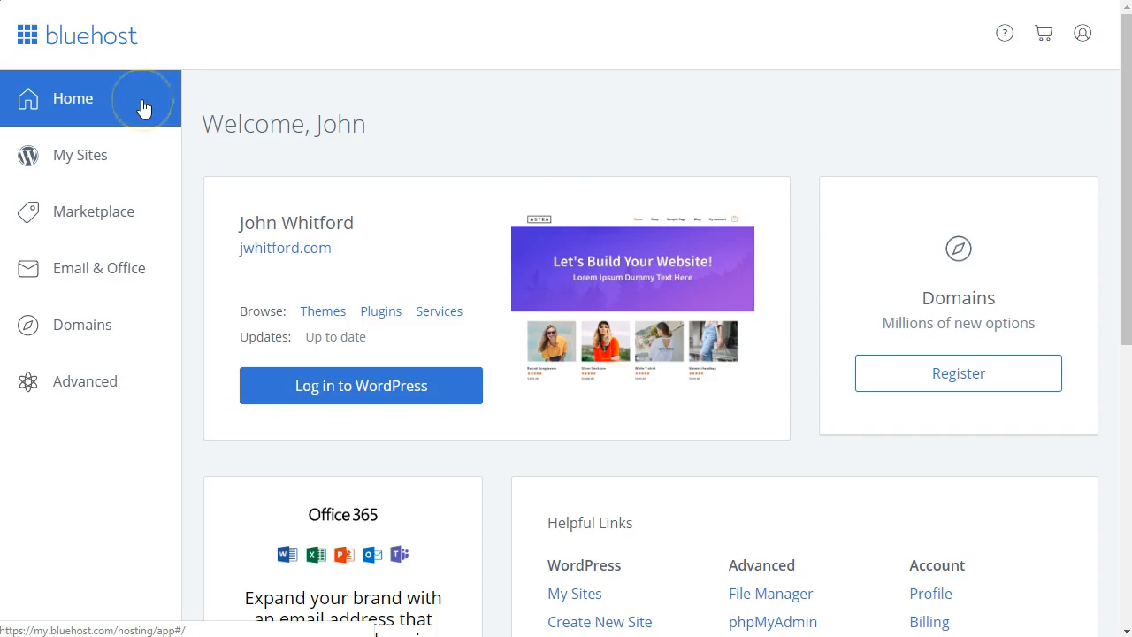
pyautogui.click(99, 269)
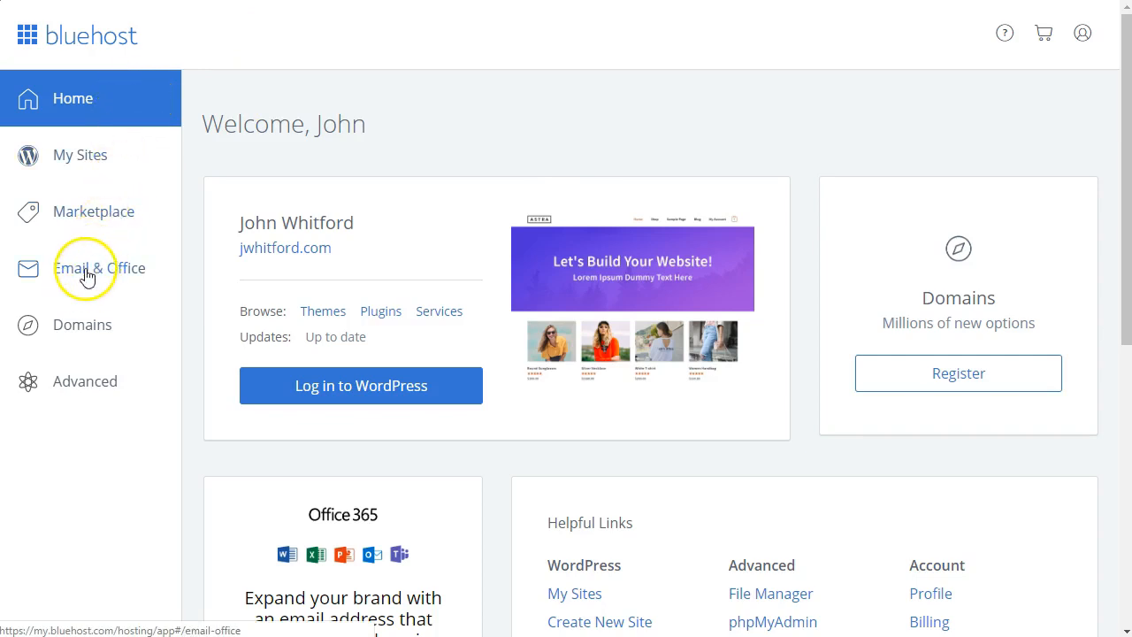
pyautogui.click(99, 267)
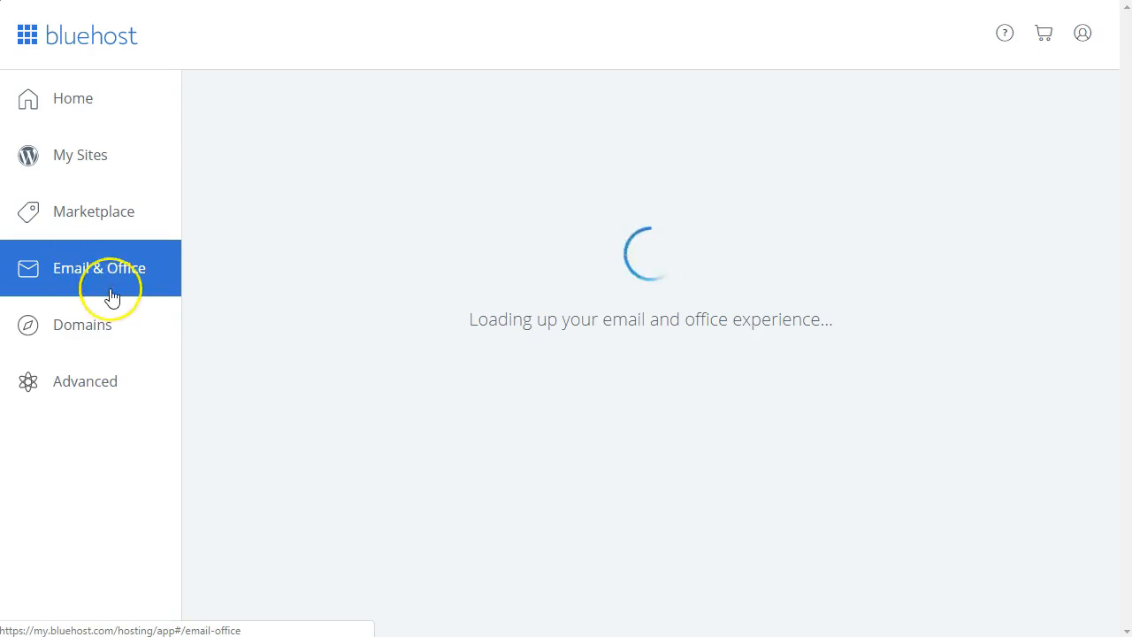
# Step: Review the domains with basic email and choose Manage for incomemesh.com
pyautogui.click(99, 269)
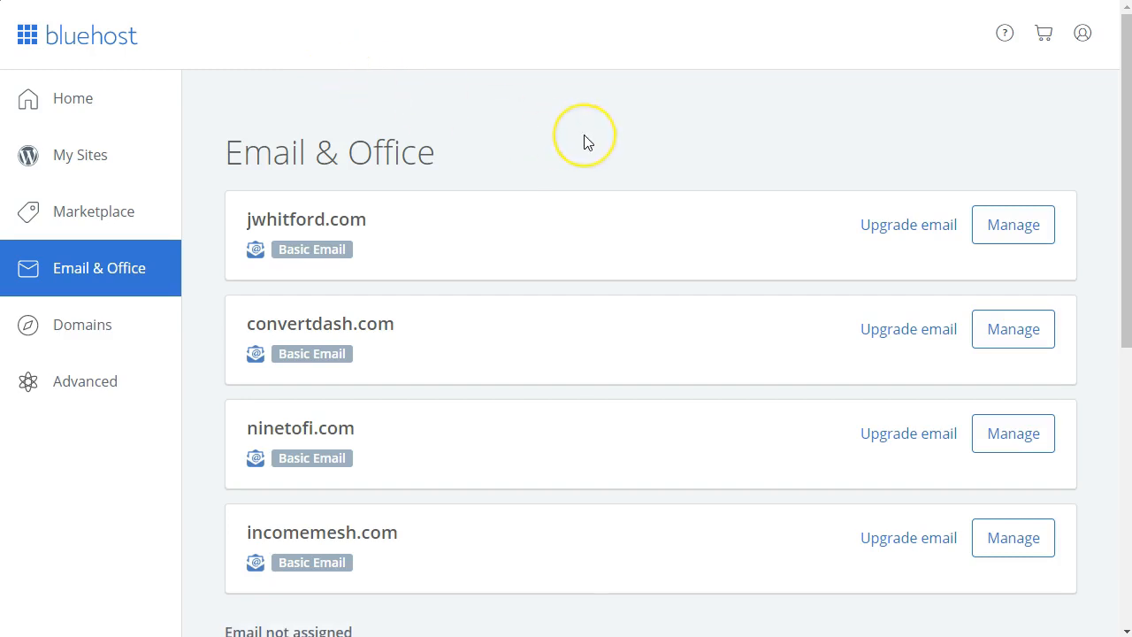
pyautogui.doubleClick(257, 152)
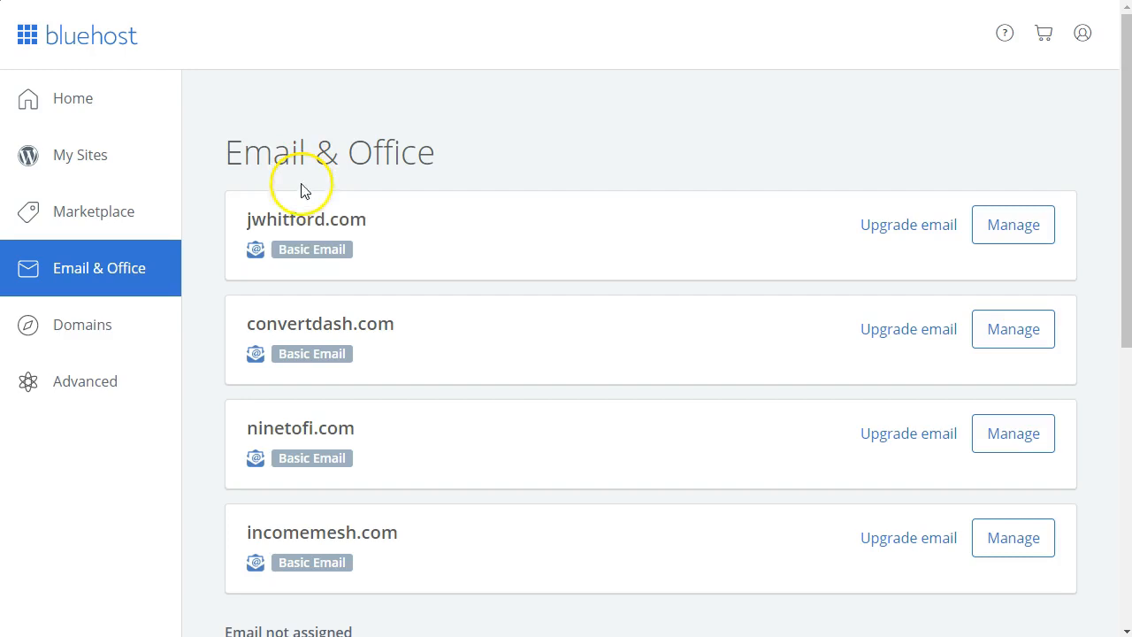
pyautogui.moveTo(265, 426)
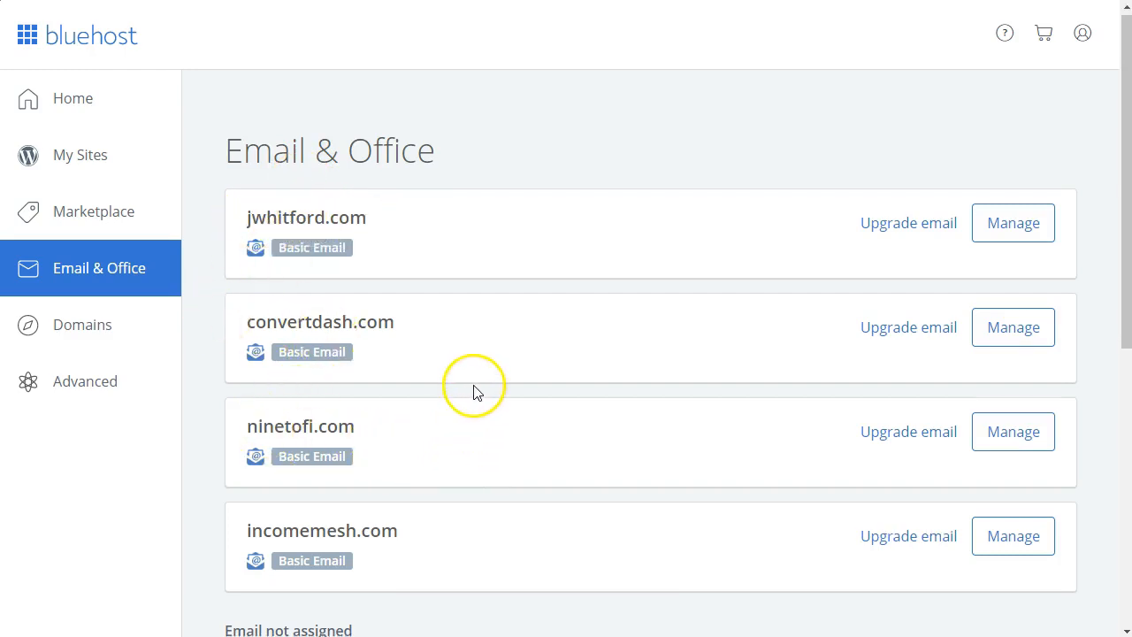
pyautogui.scroll(-3)
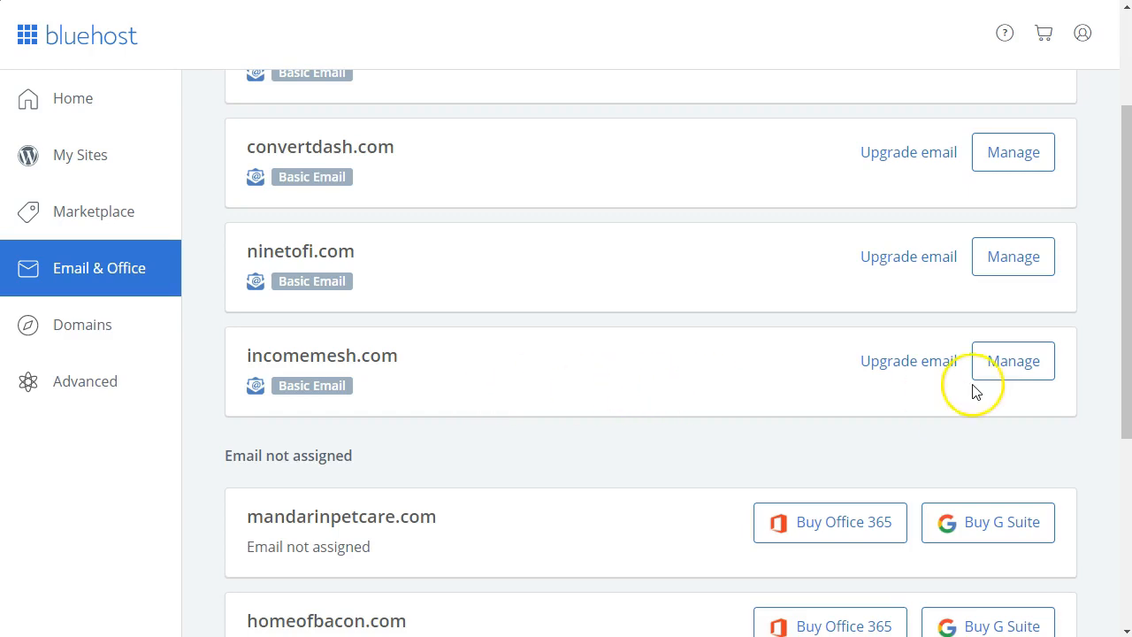
pyautogui.moveTo(776, 403)
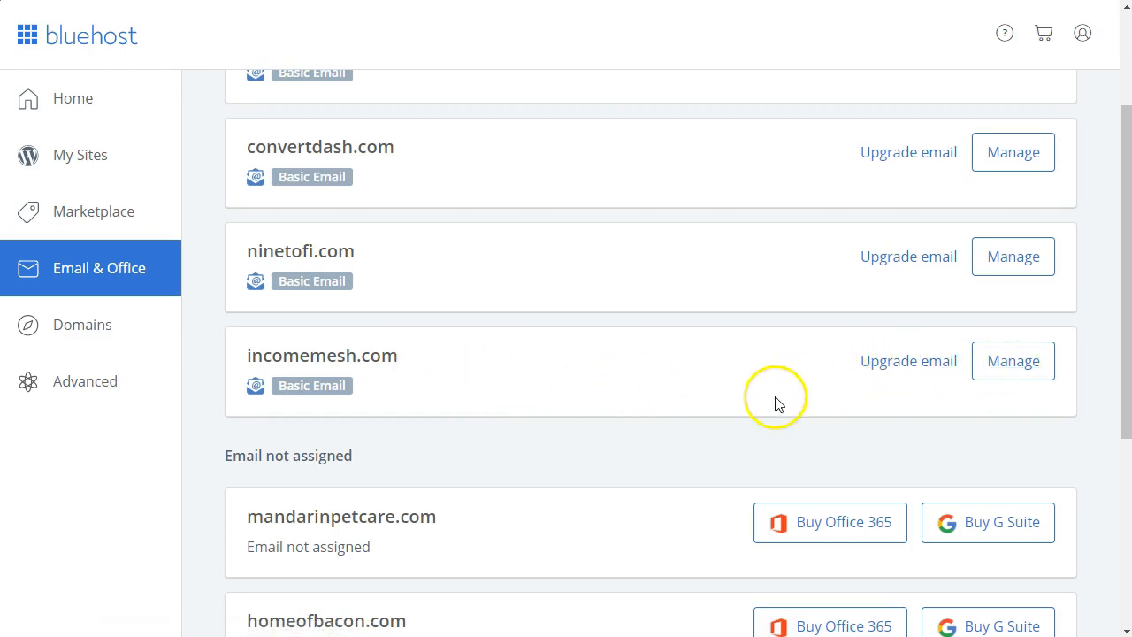
pyautogui.scroll(3)
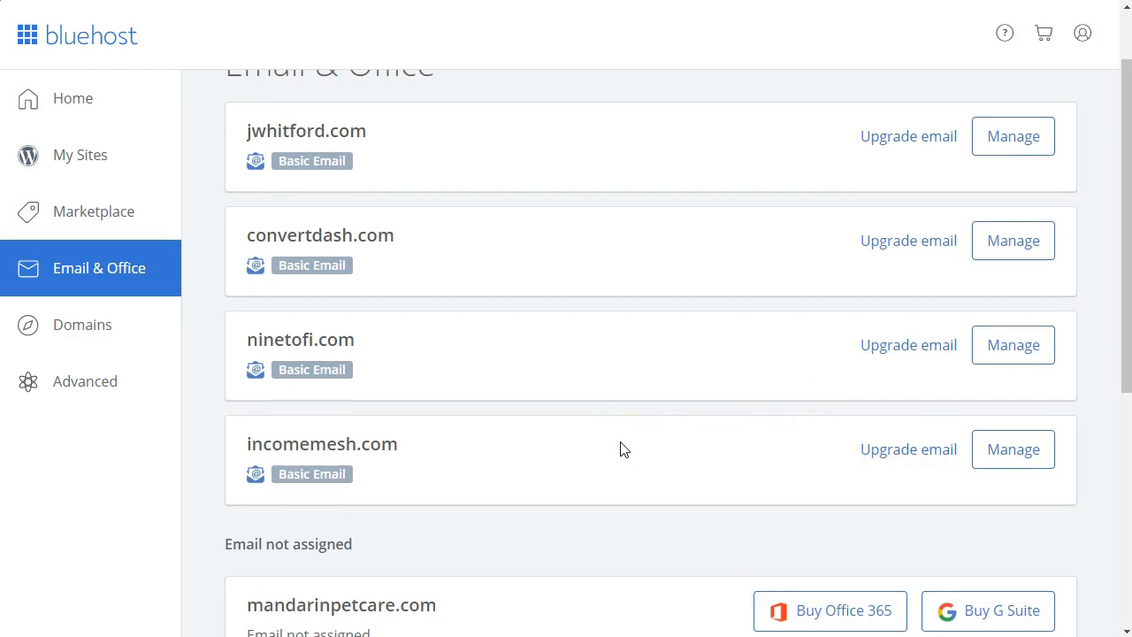
pyautogui.click(1011, 449)
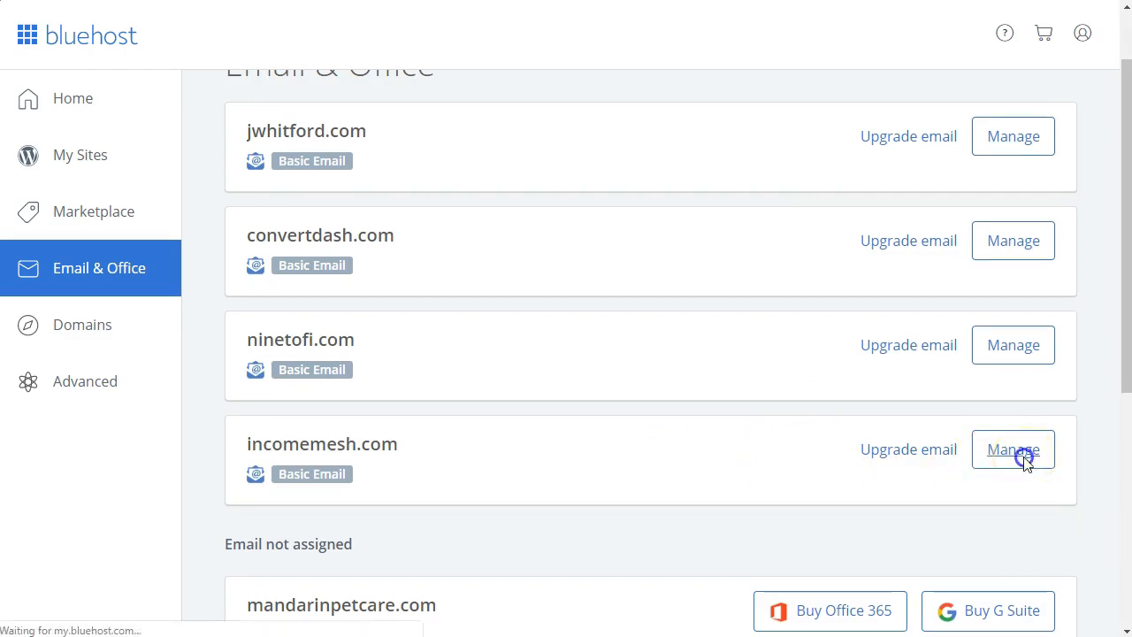
# Step: Load the Email Accounts page listing the ten existing mailboxes
pyautogui.click(1011, 449)
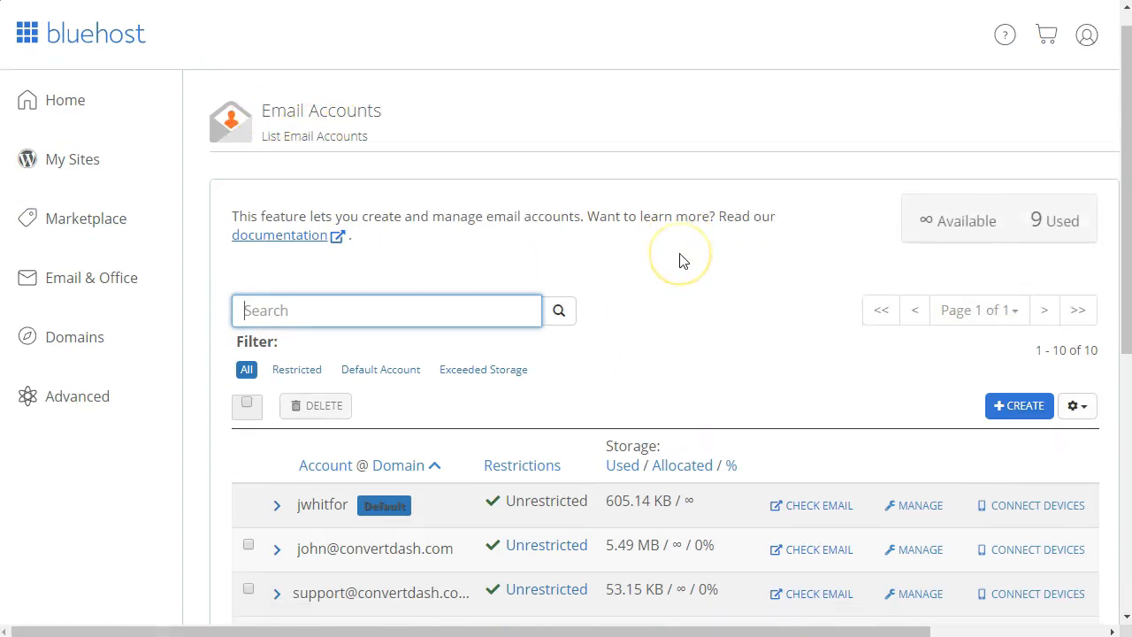
pyautogui.scroll(-3)
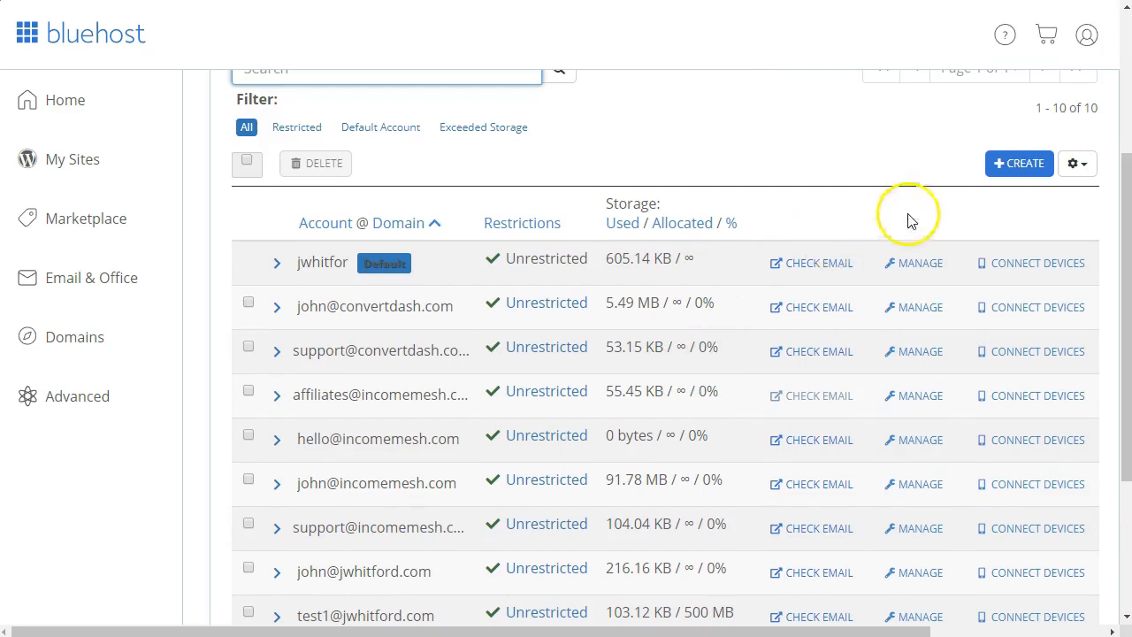
pyautogui.moveTo(1019, 163)
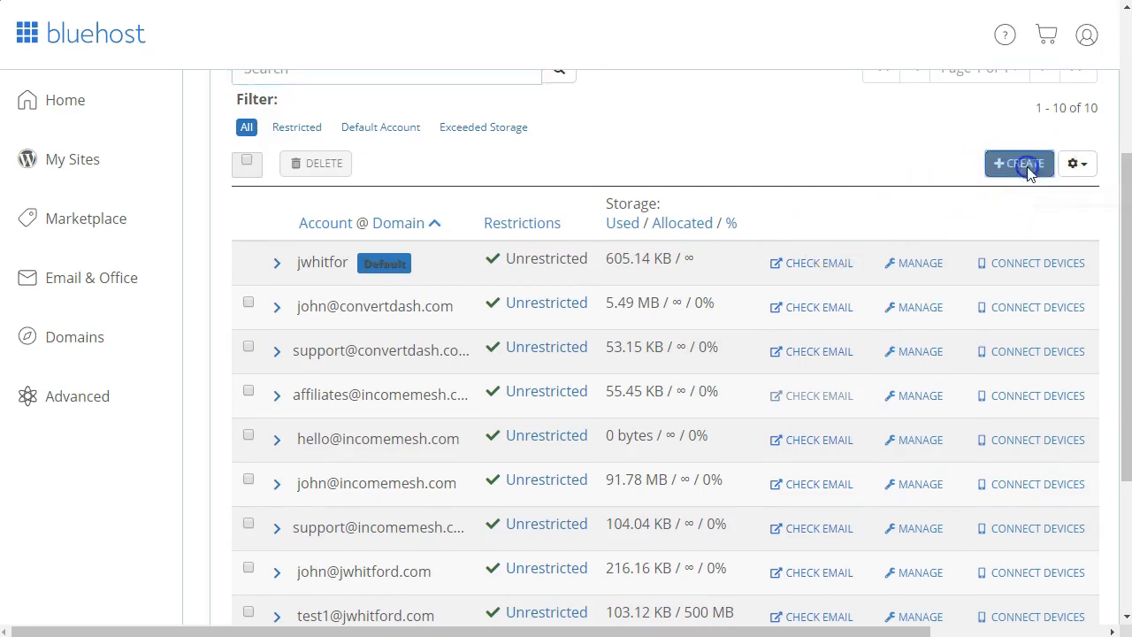
# Step: Start a new email account on homeofbacon.com with username support and a strong password
pyautogui.click(1018, 163)
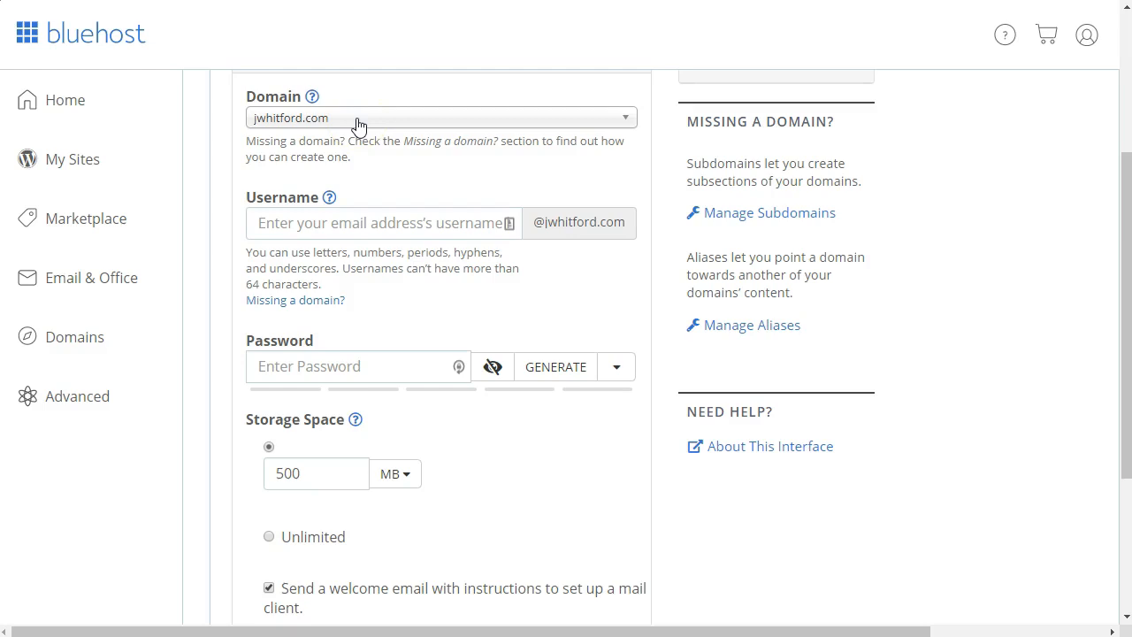
pyautogui.click(439, 117)
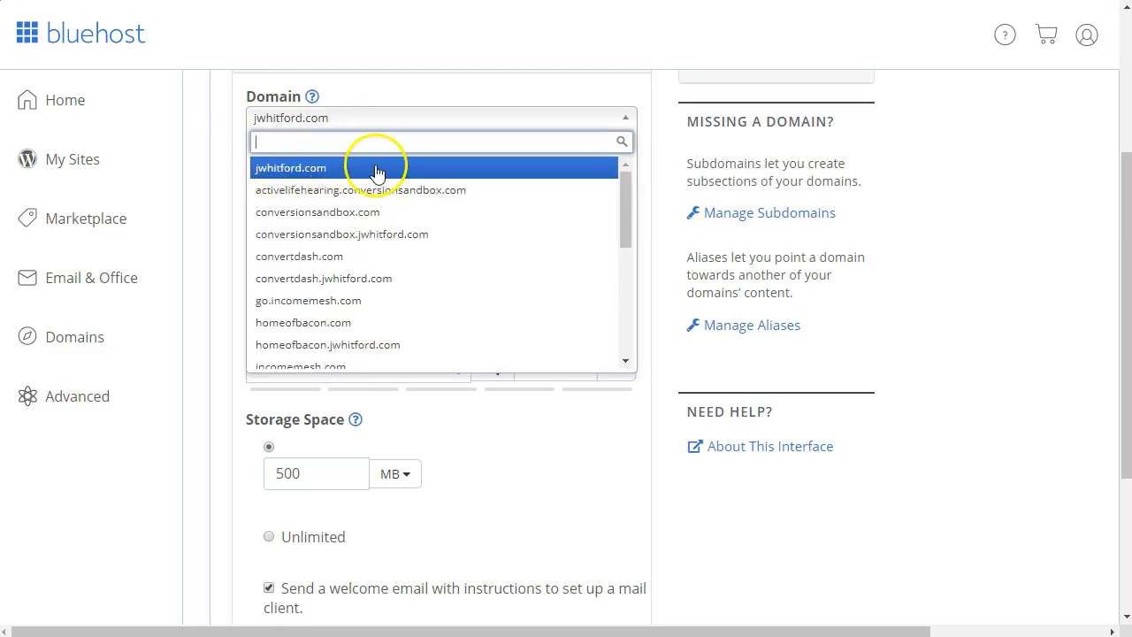
pyautogui.moveTo(361, 301)
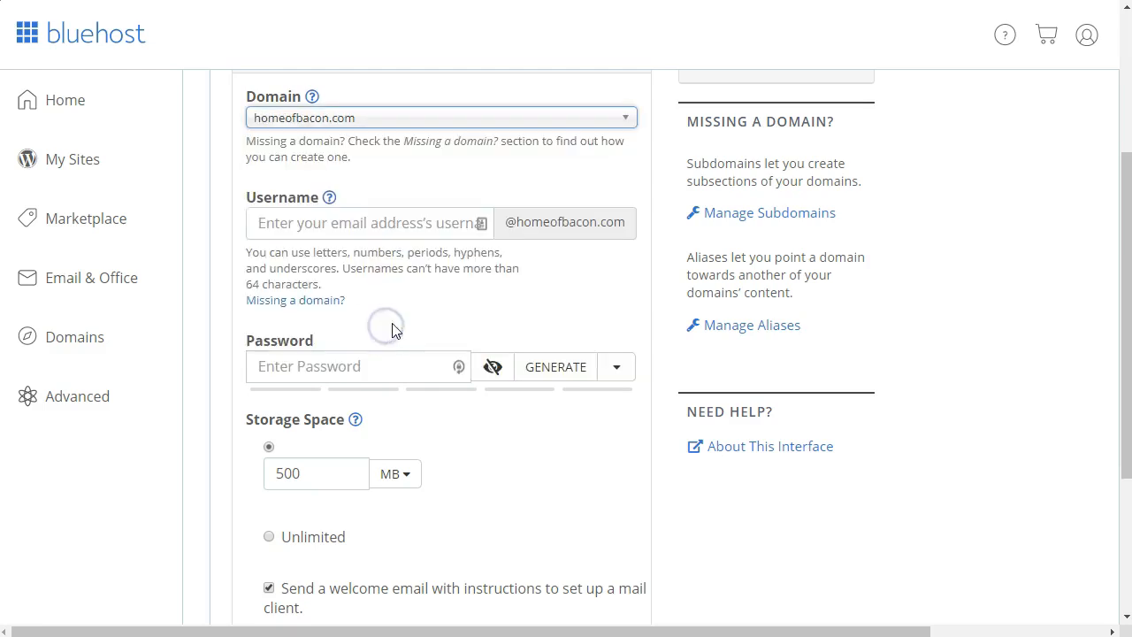
pyautogui.click(368, 223)
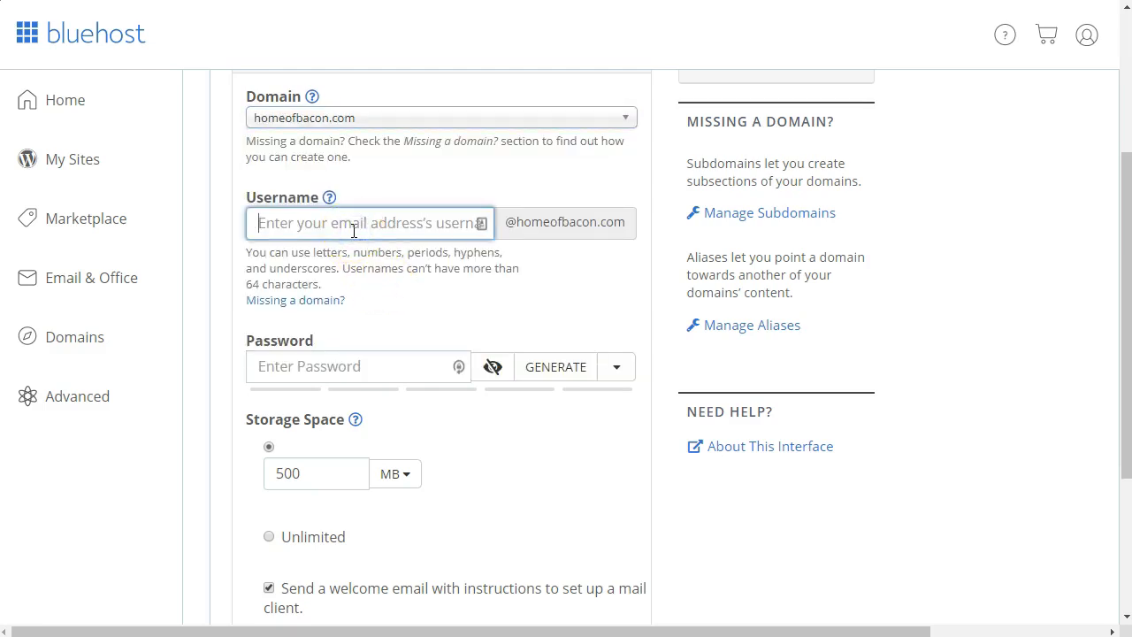
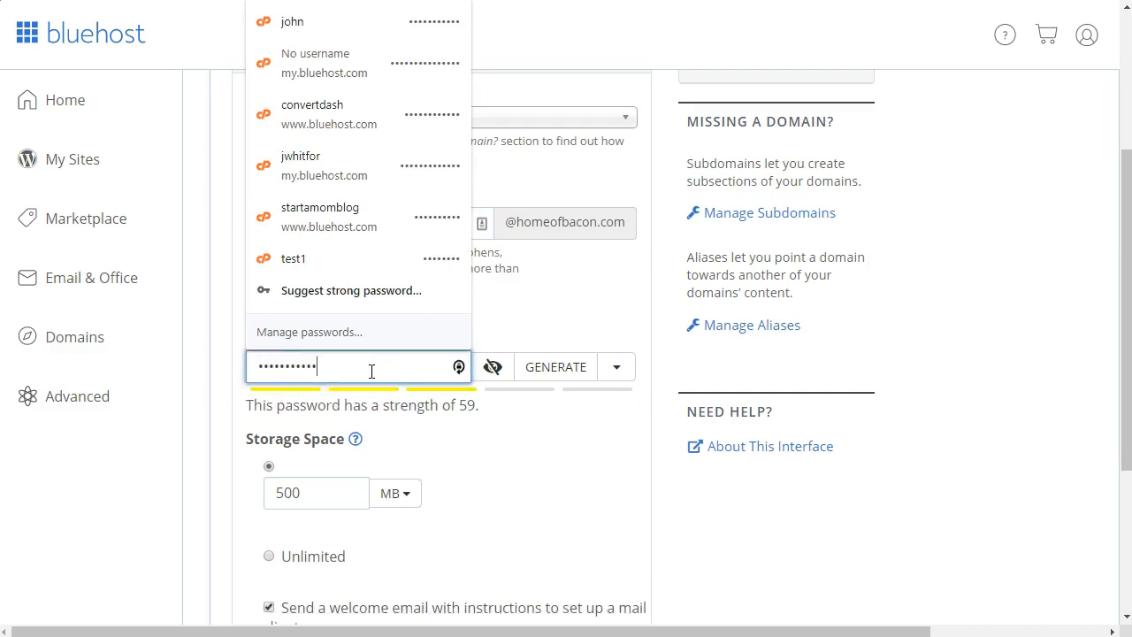
pyautogui.click(555, 366)
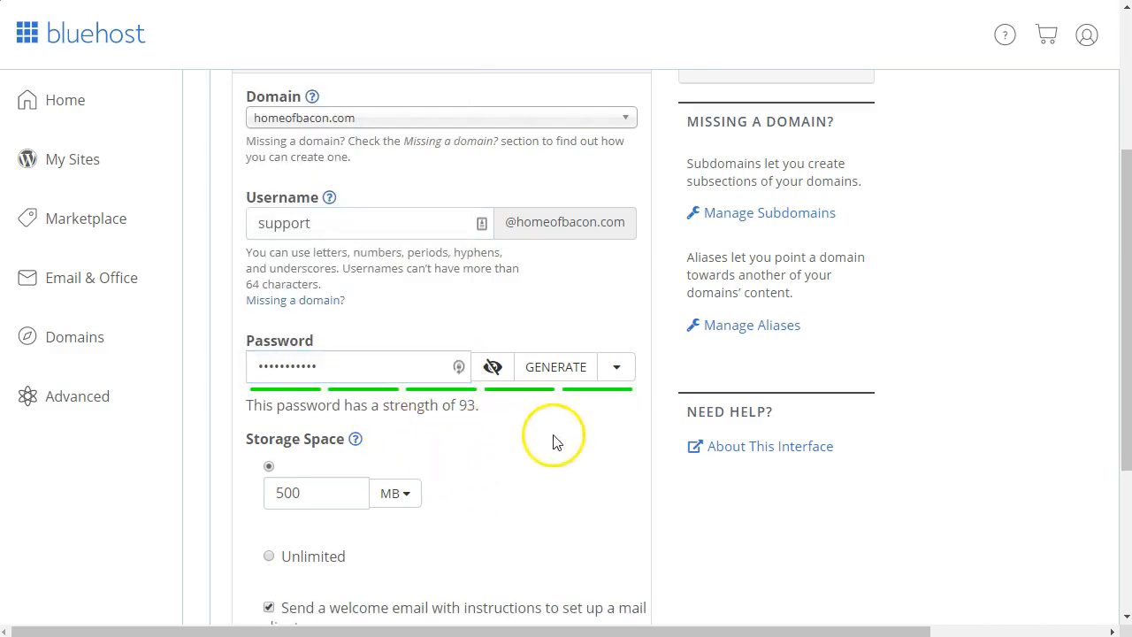
pyautogui.moveTo(534, 458)
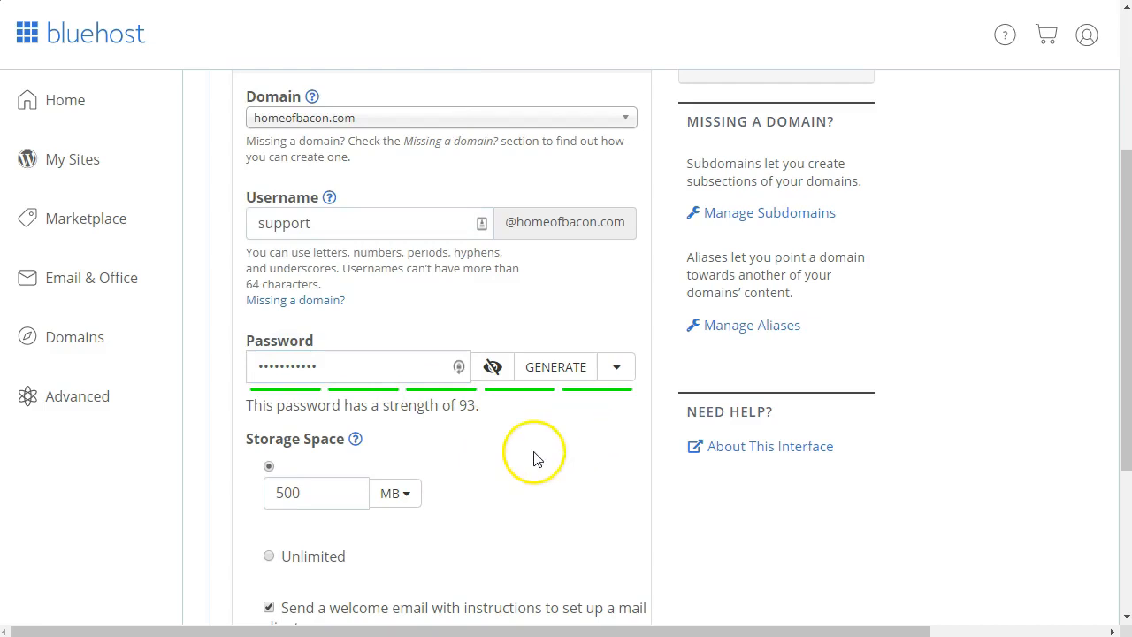
pyautogui.scroll(-3)
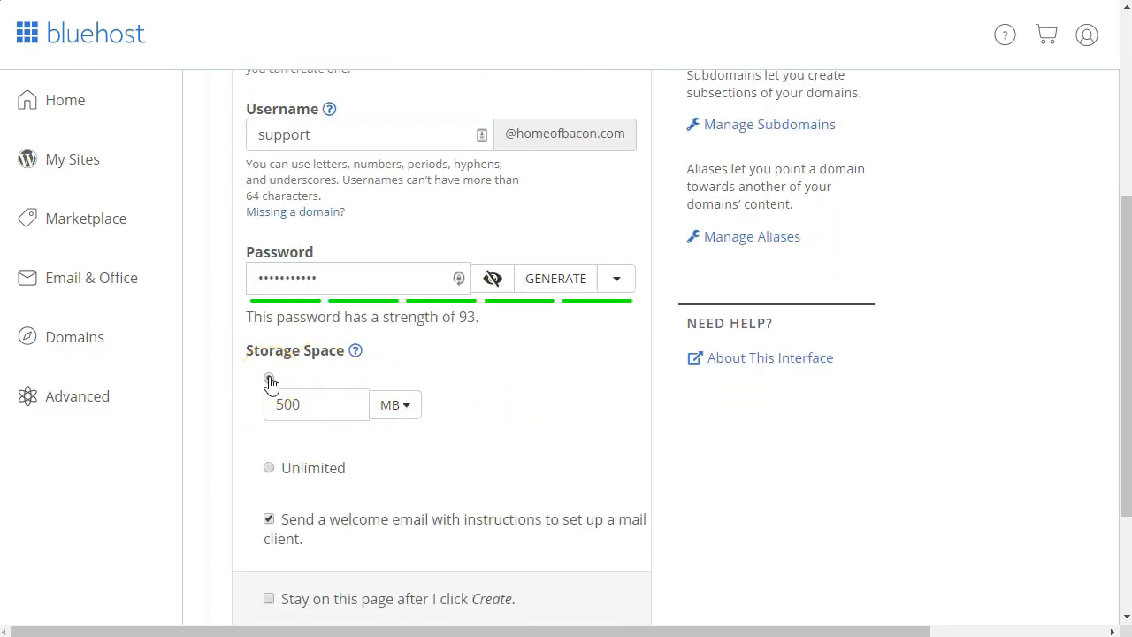
pyautogui.click(269, 378)
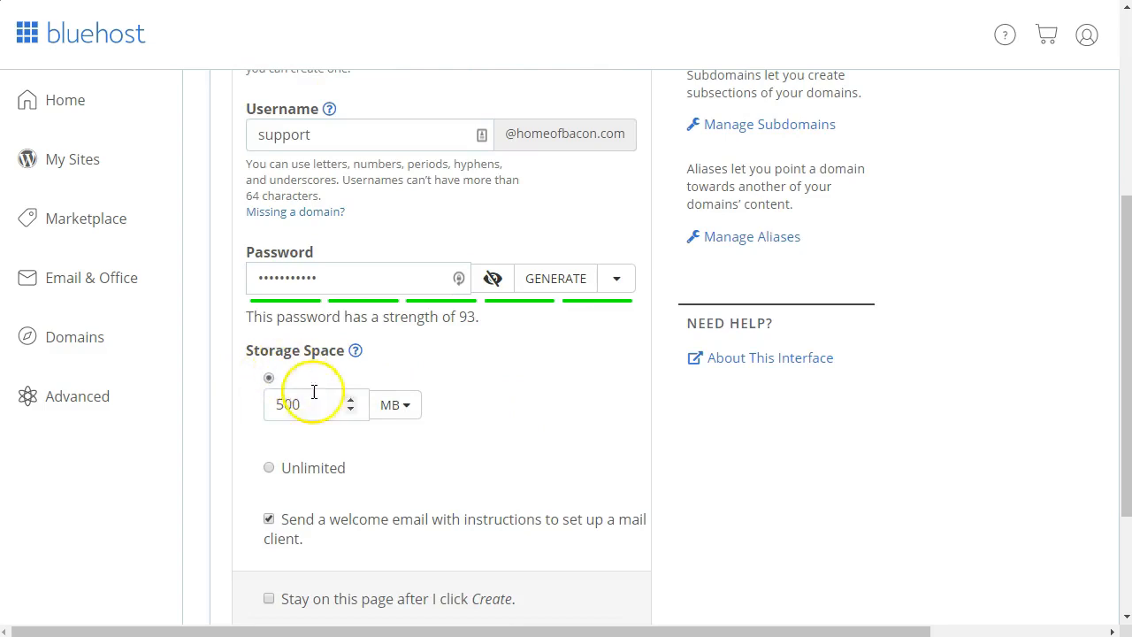
pyautogui.click(394, 403)
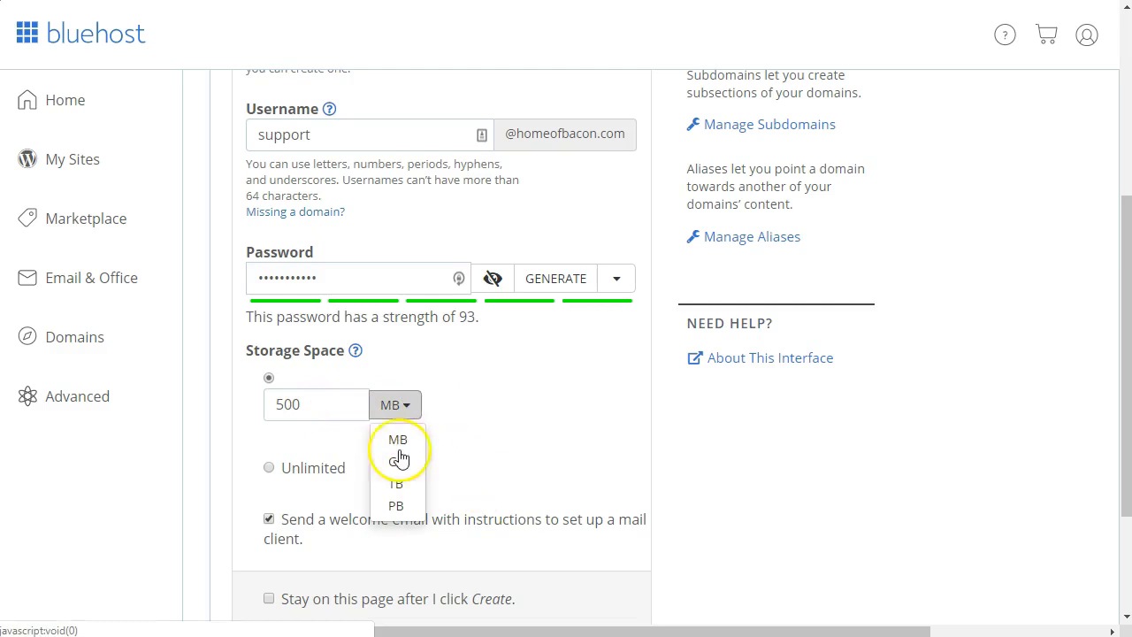
pyautogui.click(397, 438)
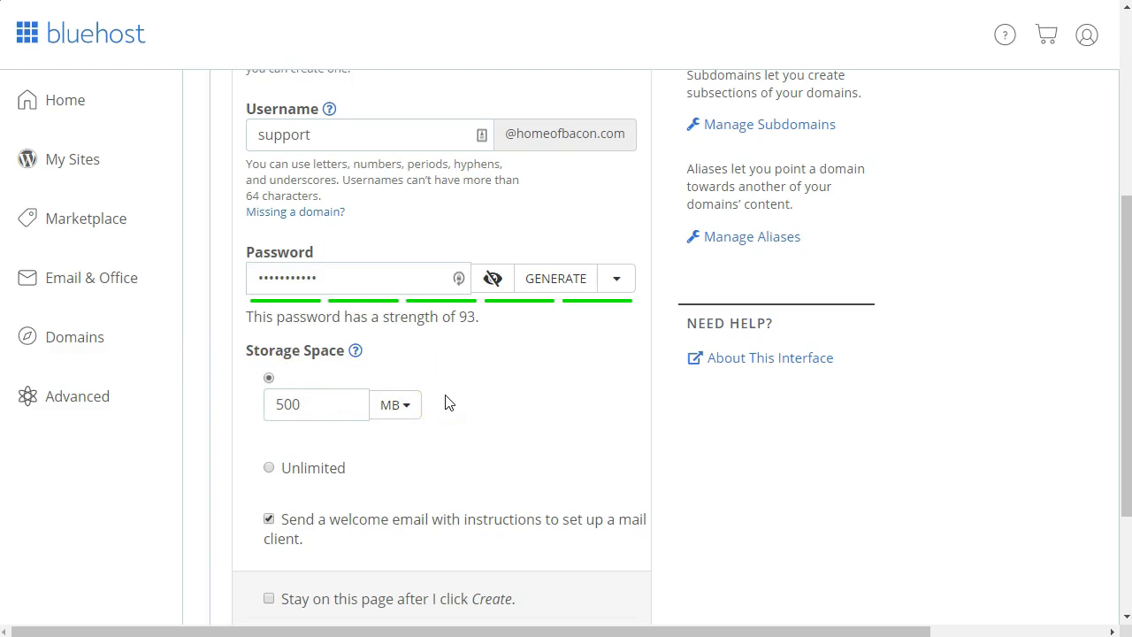
pyautogui.click(310, 404)
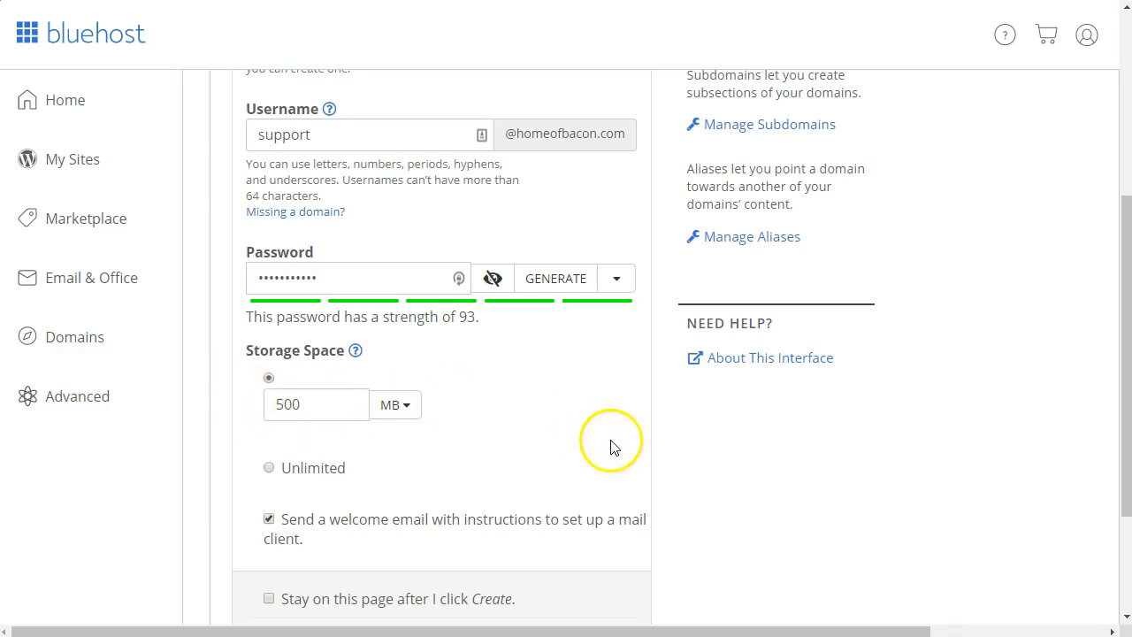
pyautogui.scroll(-3)
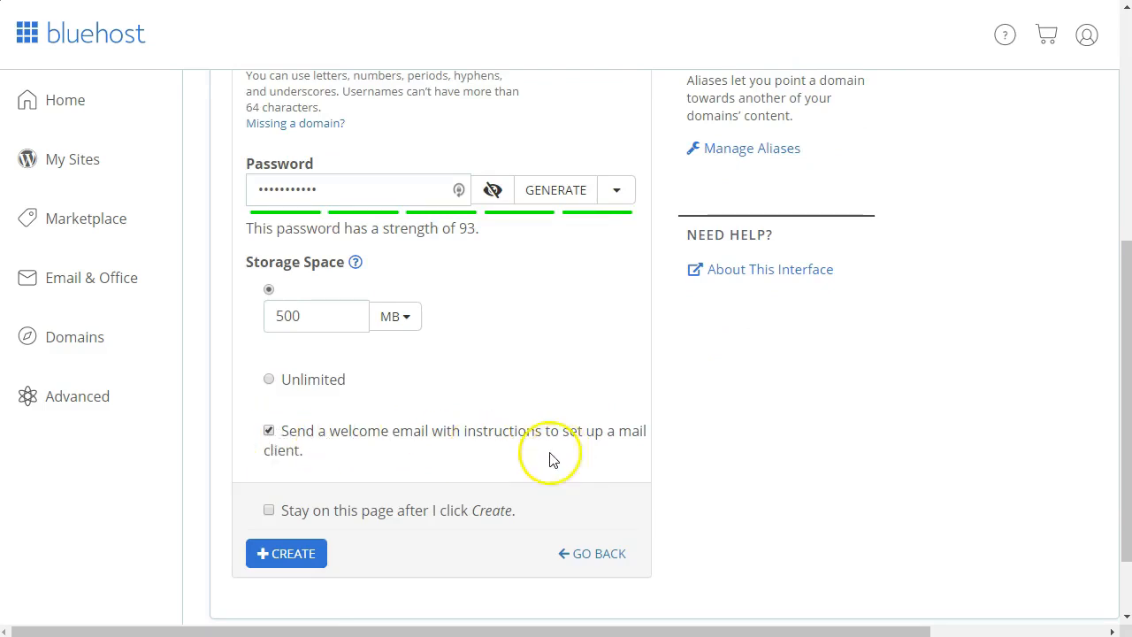
# Step: Create the mailbox and filter the account list with the search term 'home'
pyautogui.click(286, 551)
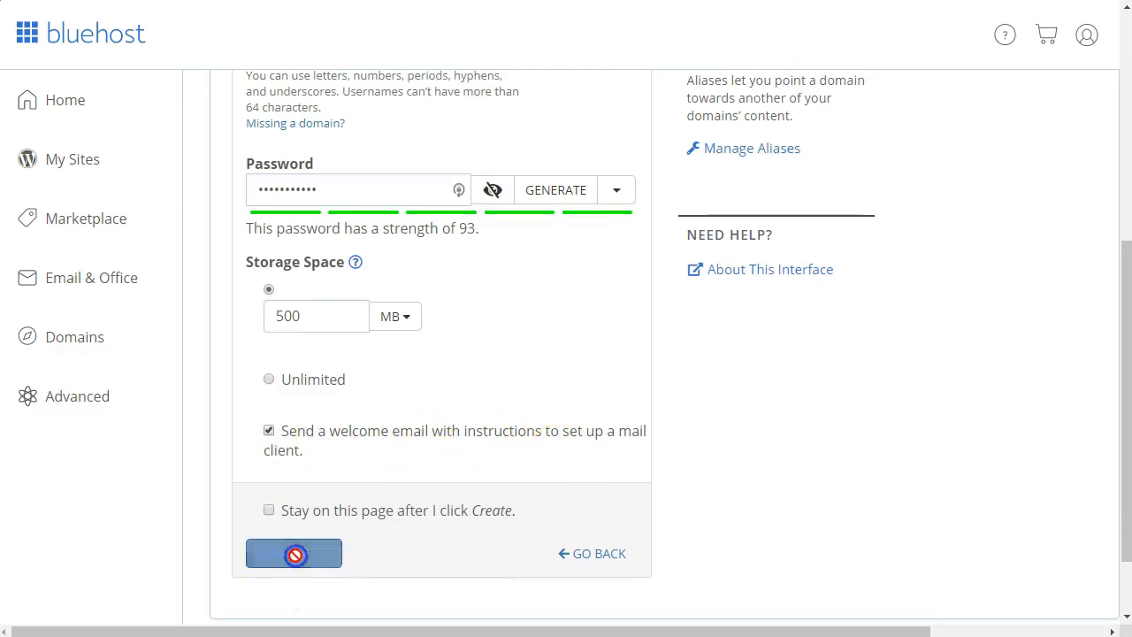
pyautogui.click(294, 551)
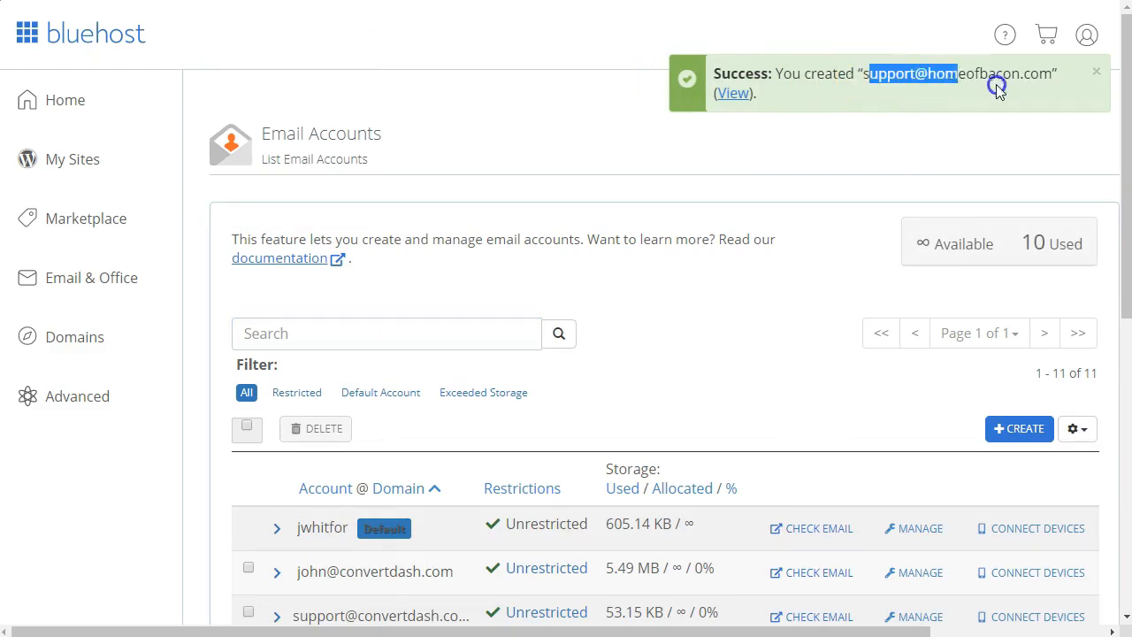
pyautogui.scroll(-3)
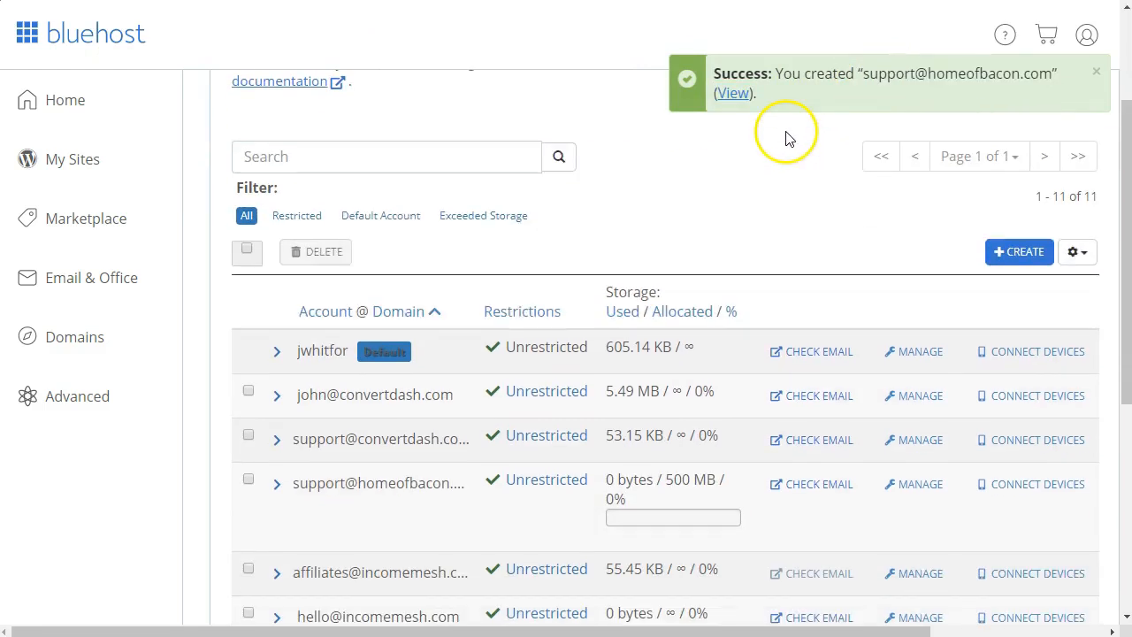
pyautogui.scroll(-3)
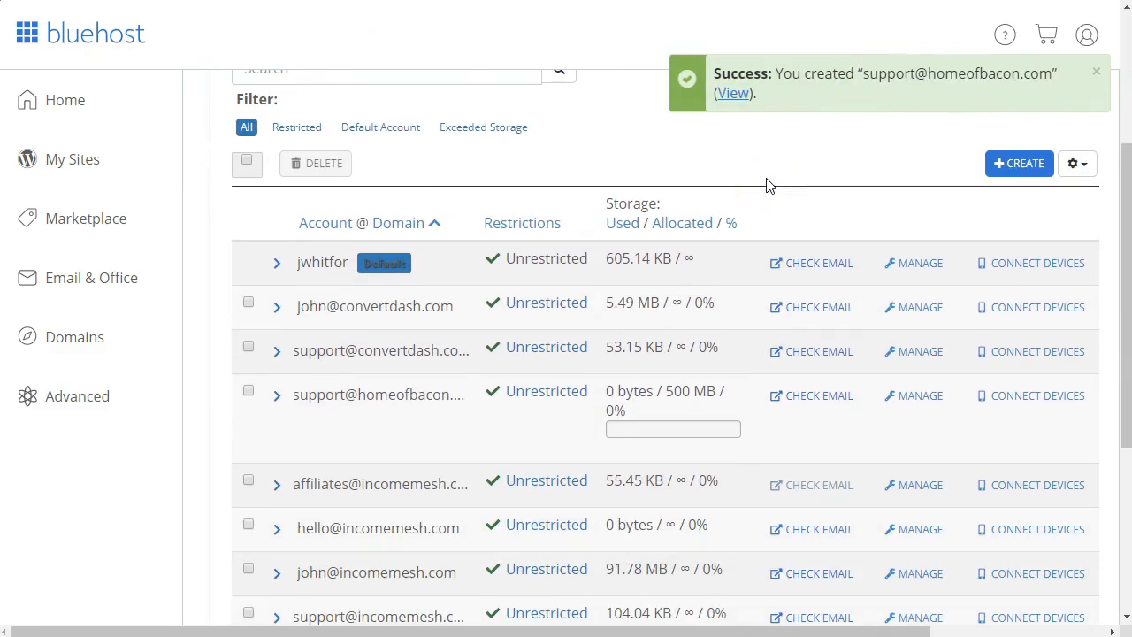
pyautogui.scroll(-3)
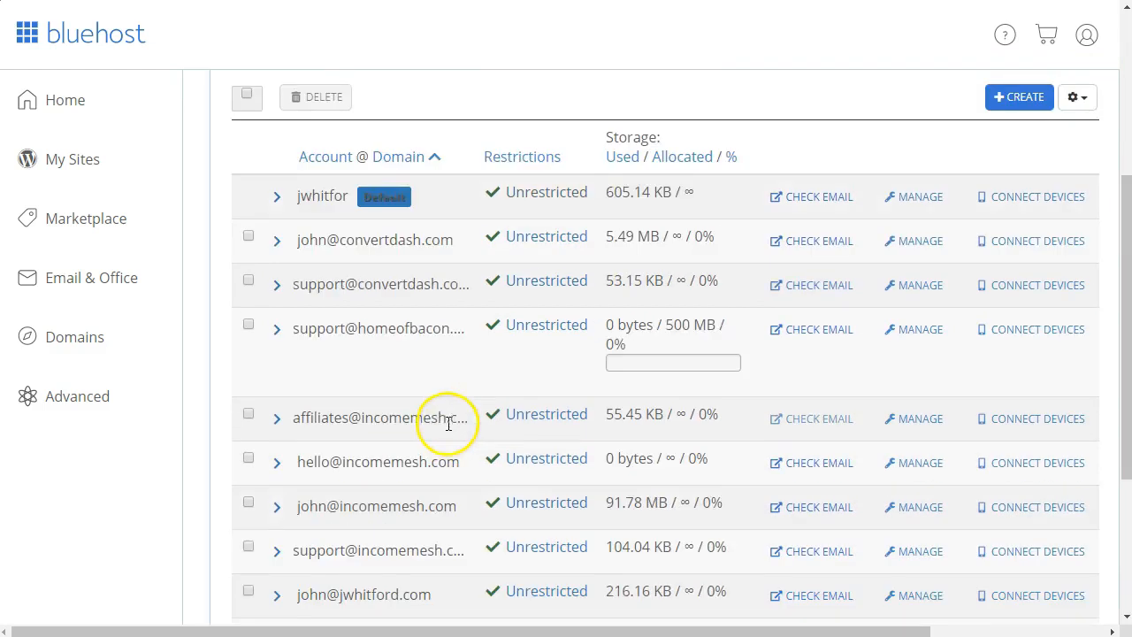
pyautogui.write('home')
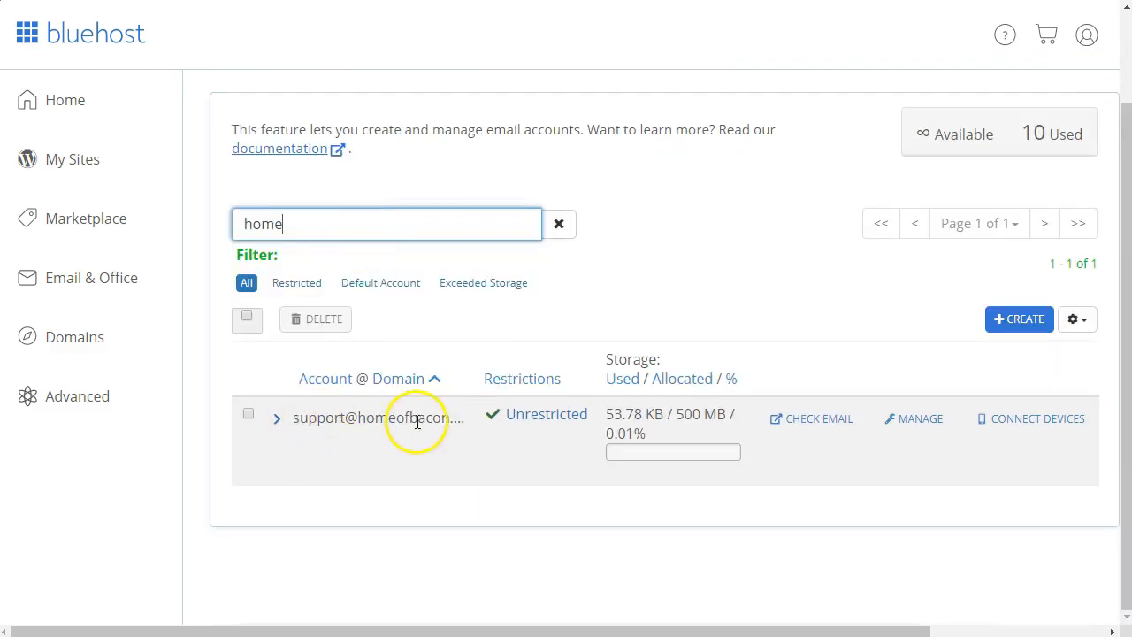
pyautogui.moveTo(809, 417)
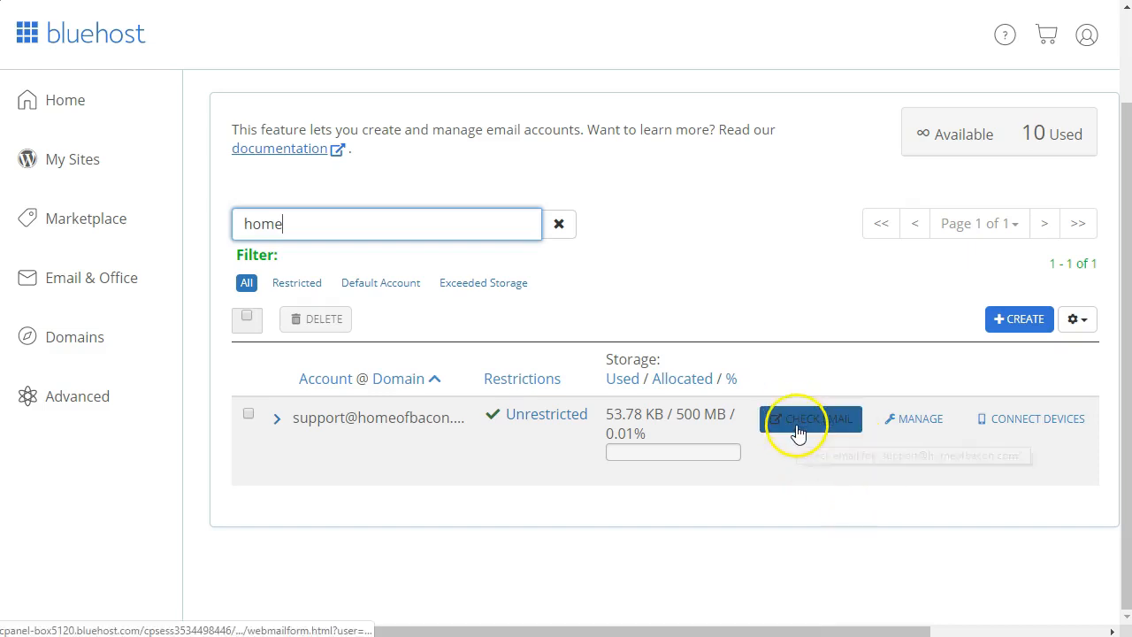
pyautogui.click(810, 417)
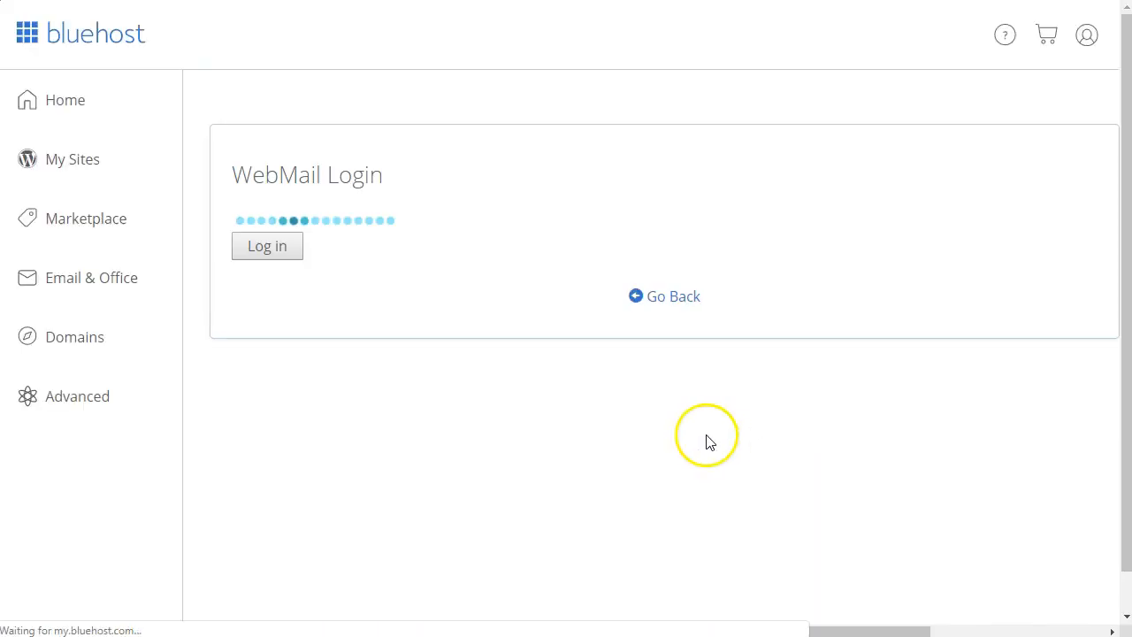
pyautogui.click(265, 246)
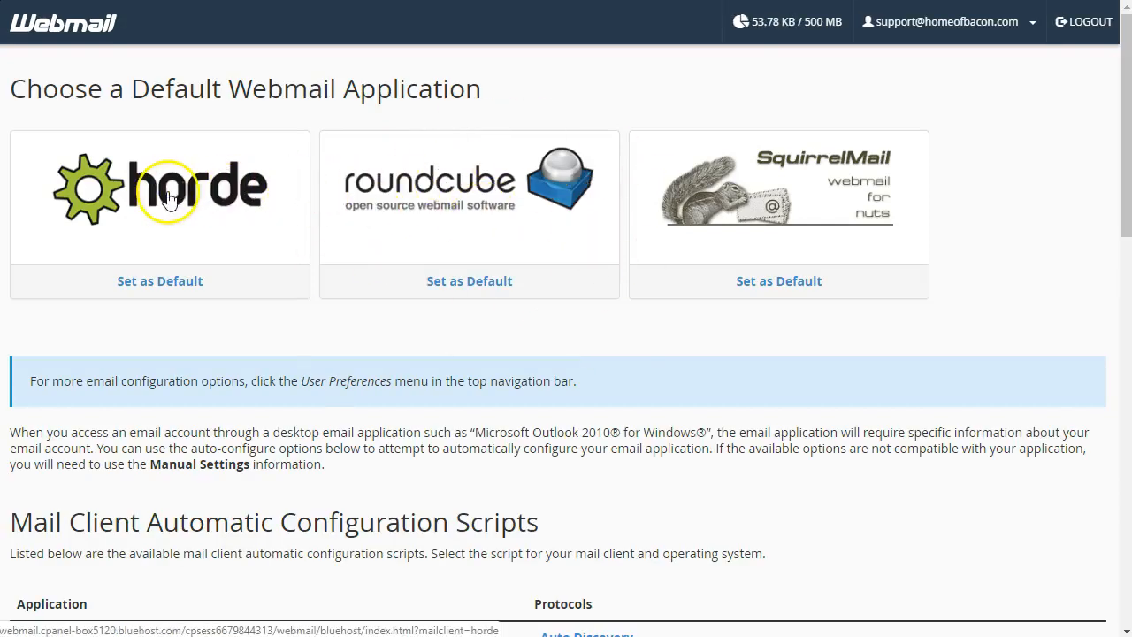
pyautogui.moveTo(829, 193)
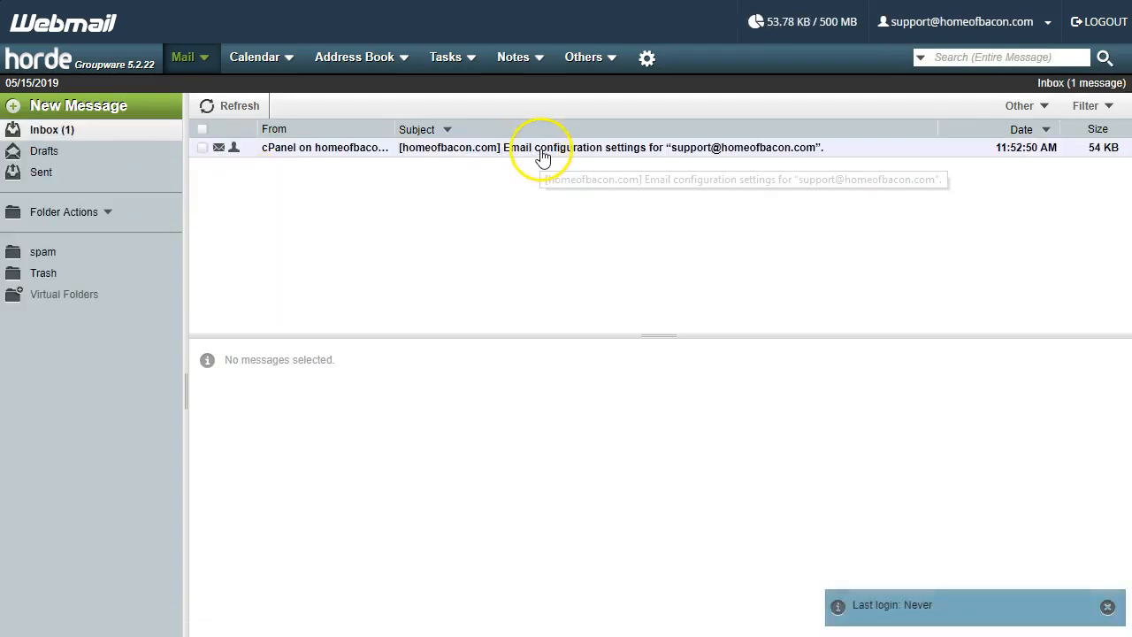
pyautogui.click(541, 149)
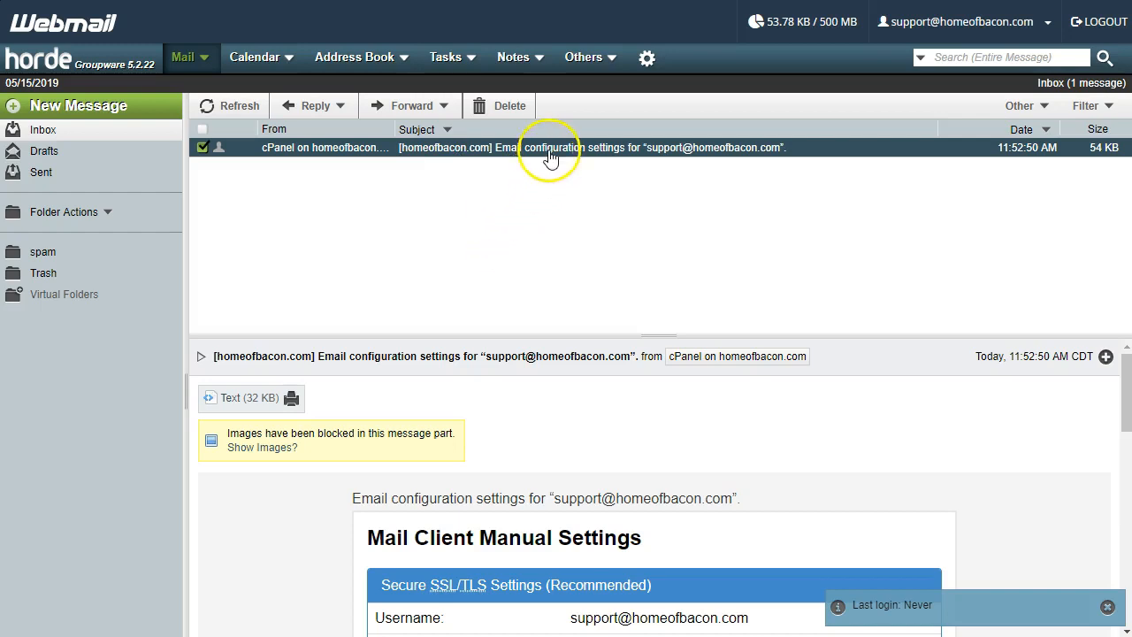
pyautogui.moveTo(550, 147)
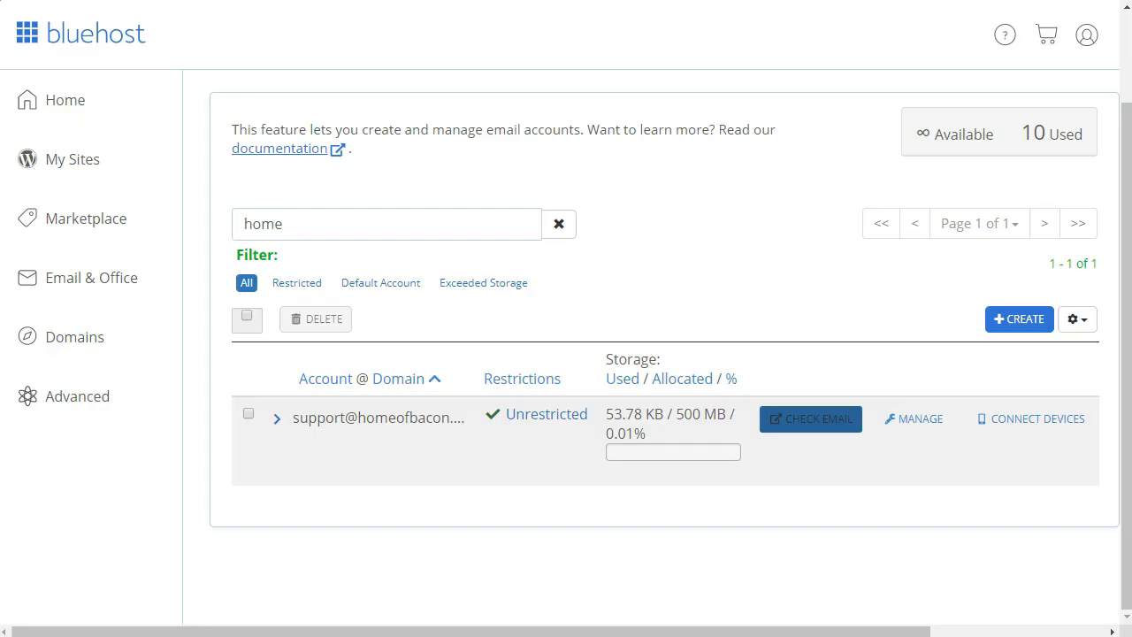
pyautogui.moveTo(983, 438)
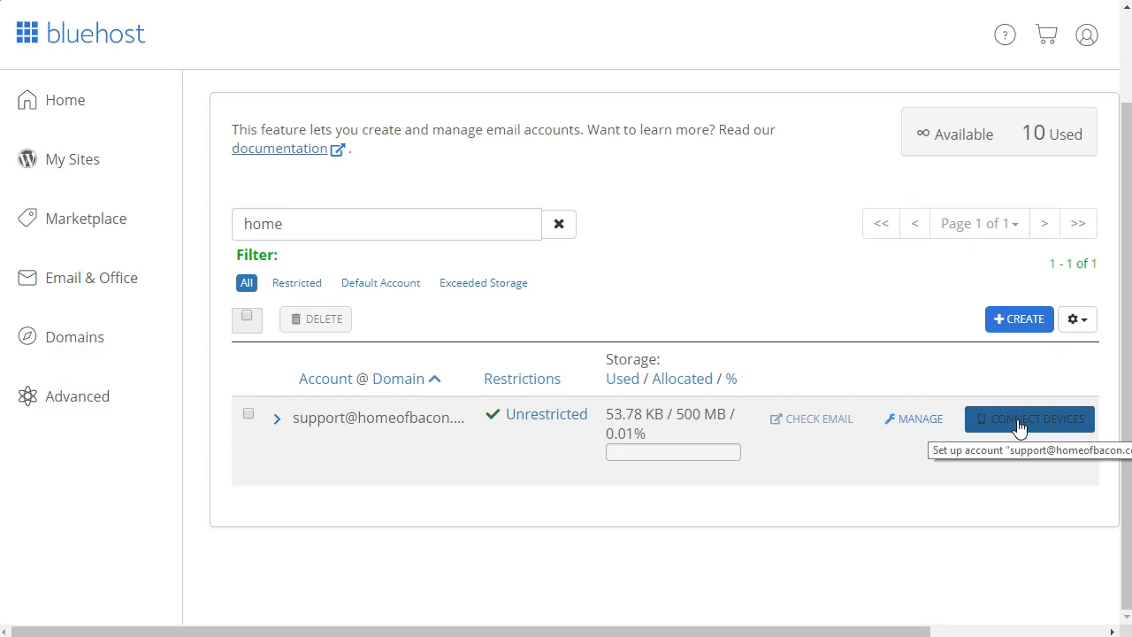
# Step: Show the connect-devices page with the mail client Application/Protocols table for the support account
pyautogui.click(1029, 417)
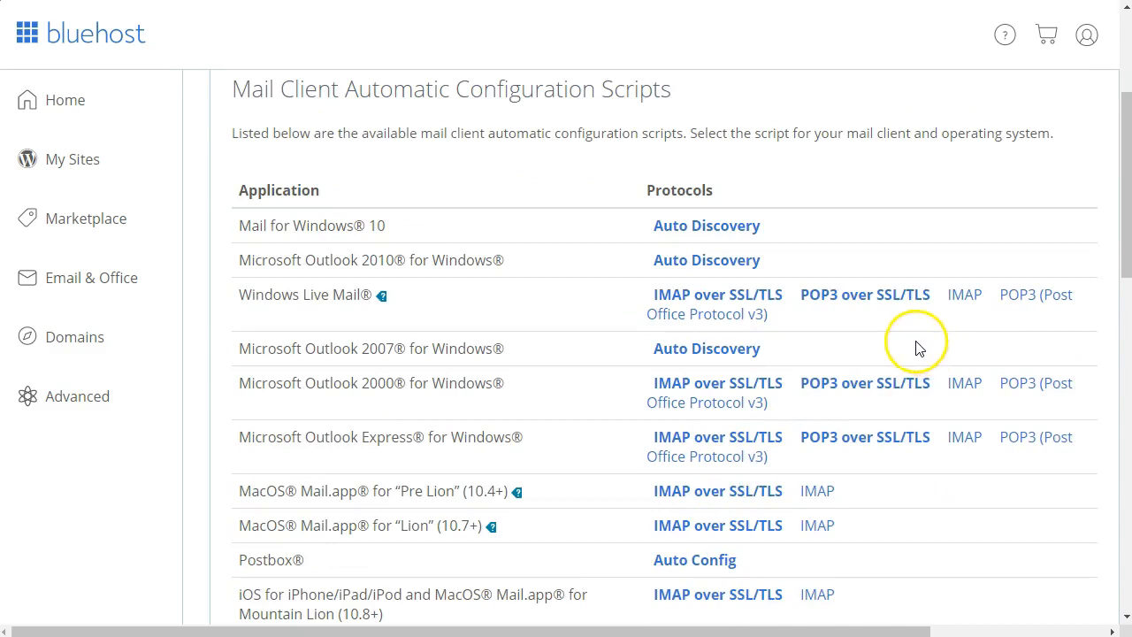
pyautogui.scroll(-3)
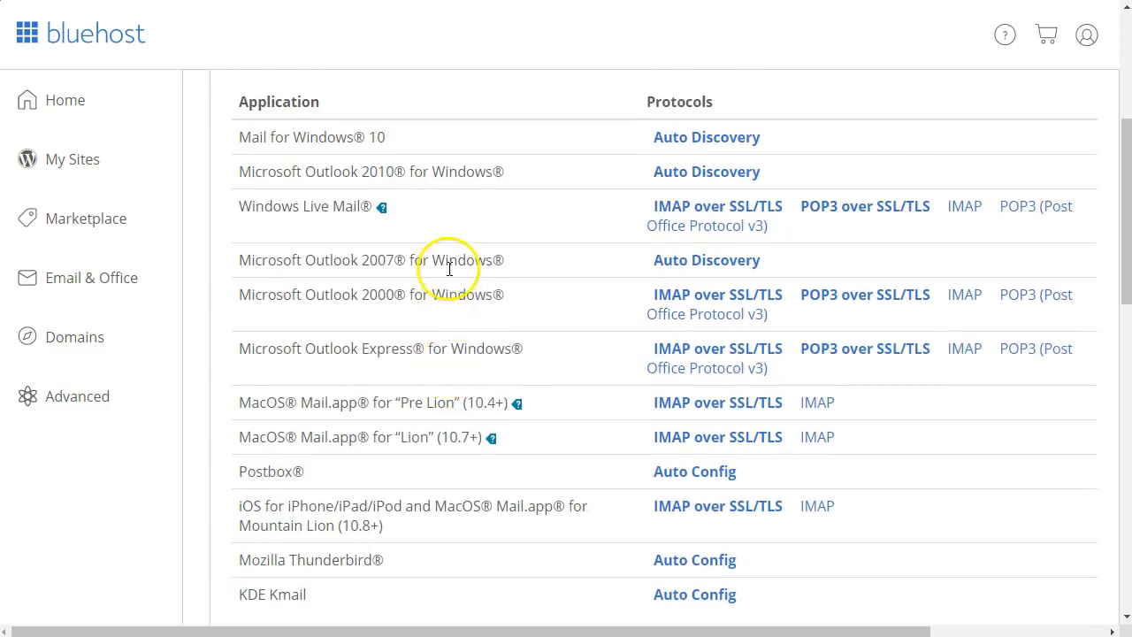
pyautogui.doubleClick(311, 136)
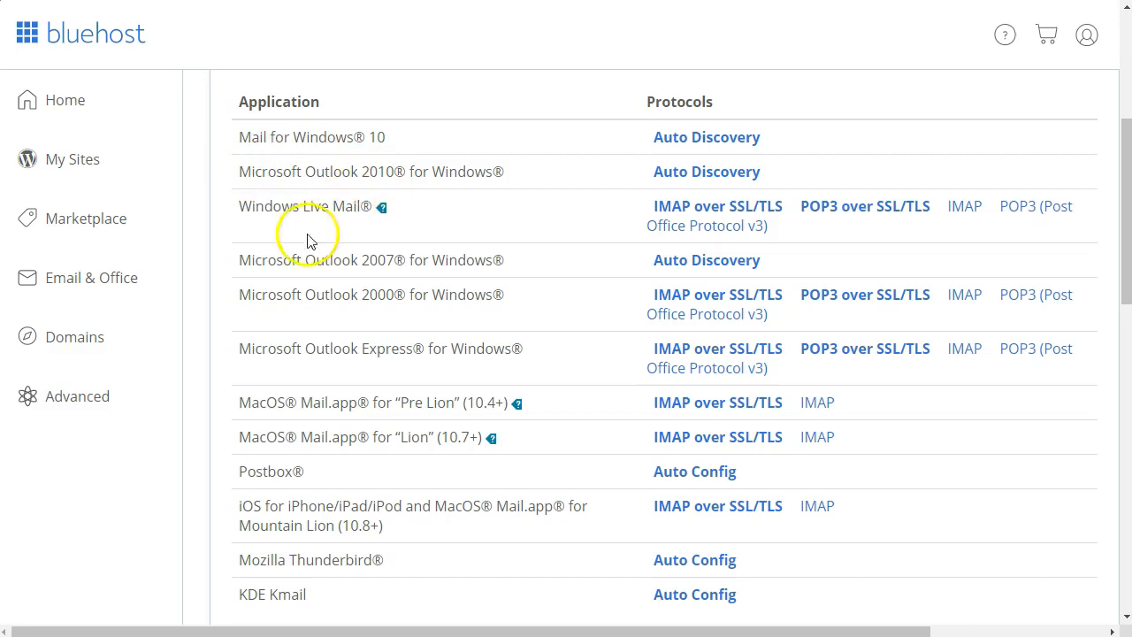
pyautogui.moveTo(276, 502)
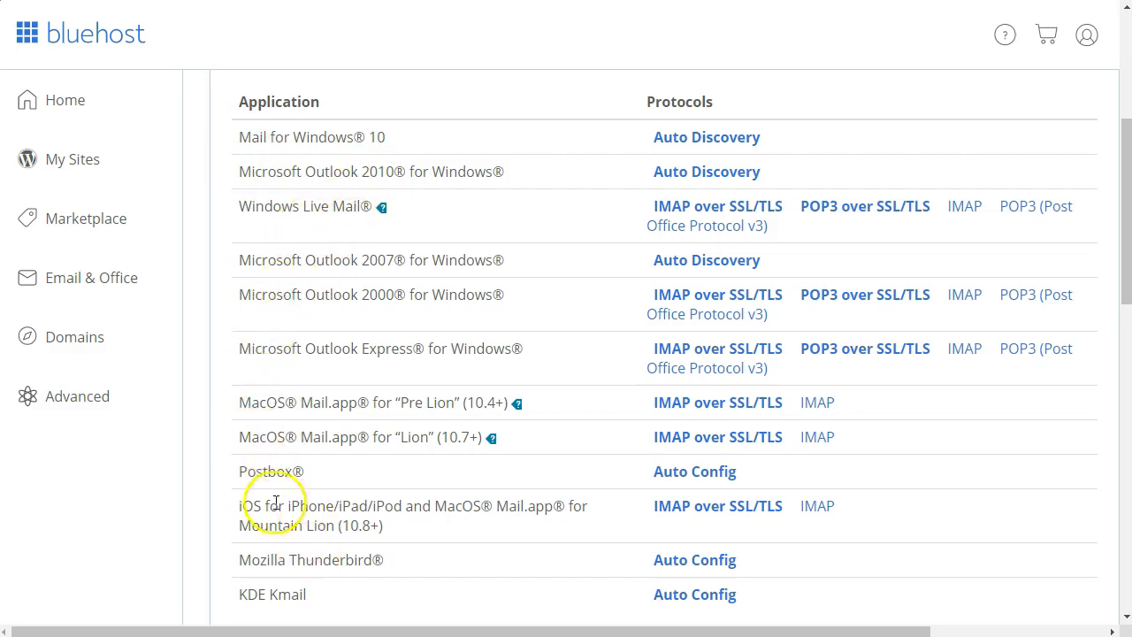
pyautogui.moveTo(433, 522)
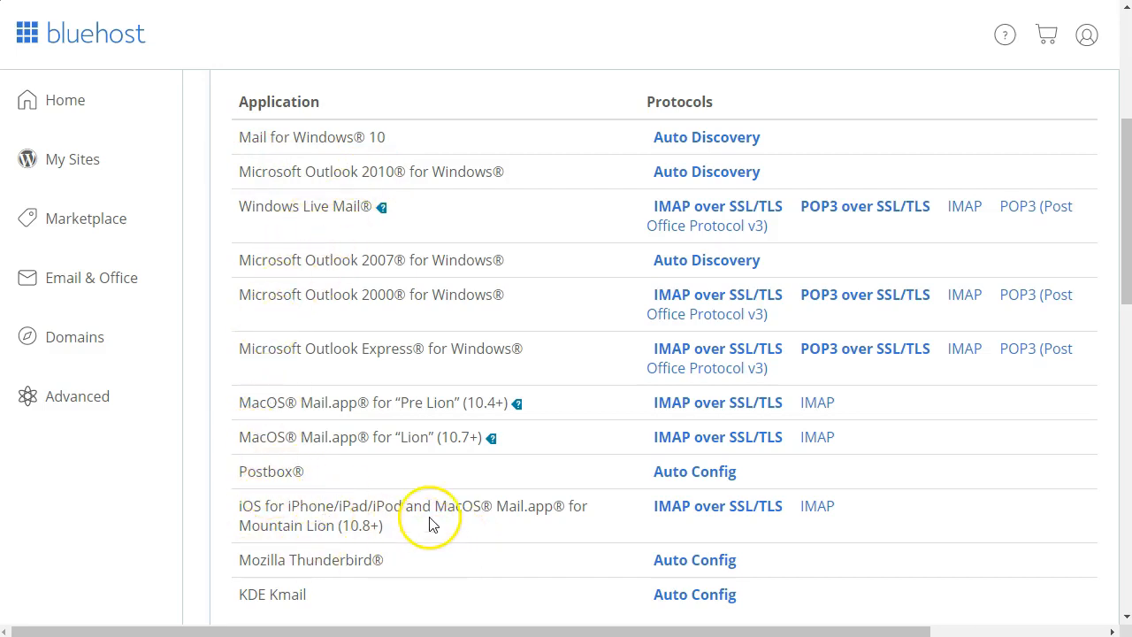
pyautogui.moveTo(559, 238)
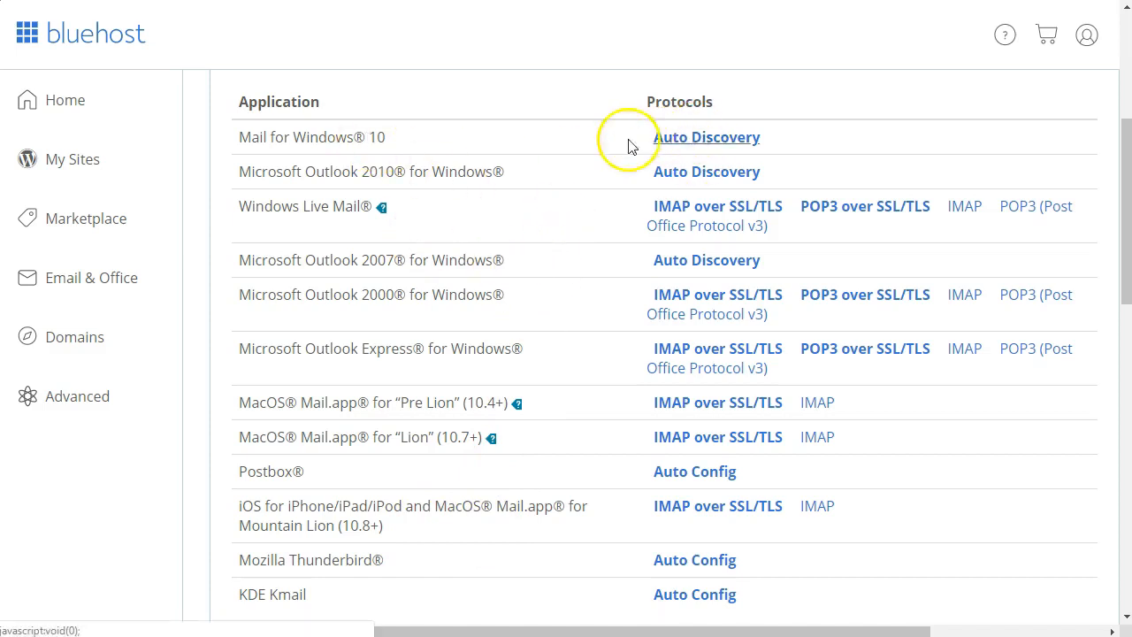
pyautogui.moveTo(658, 142)
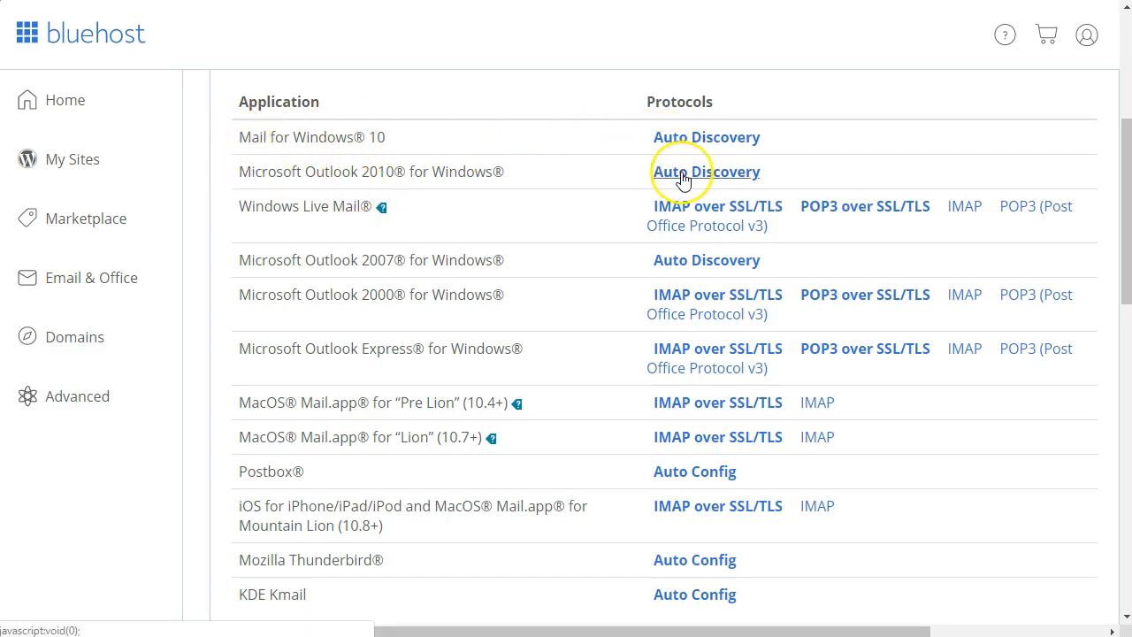
pyautogui.moveTo(593, 398)
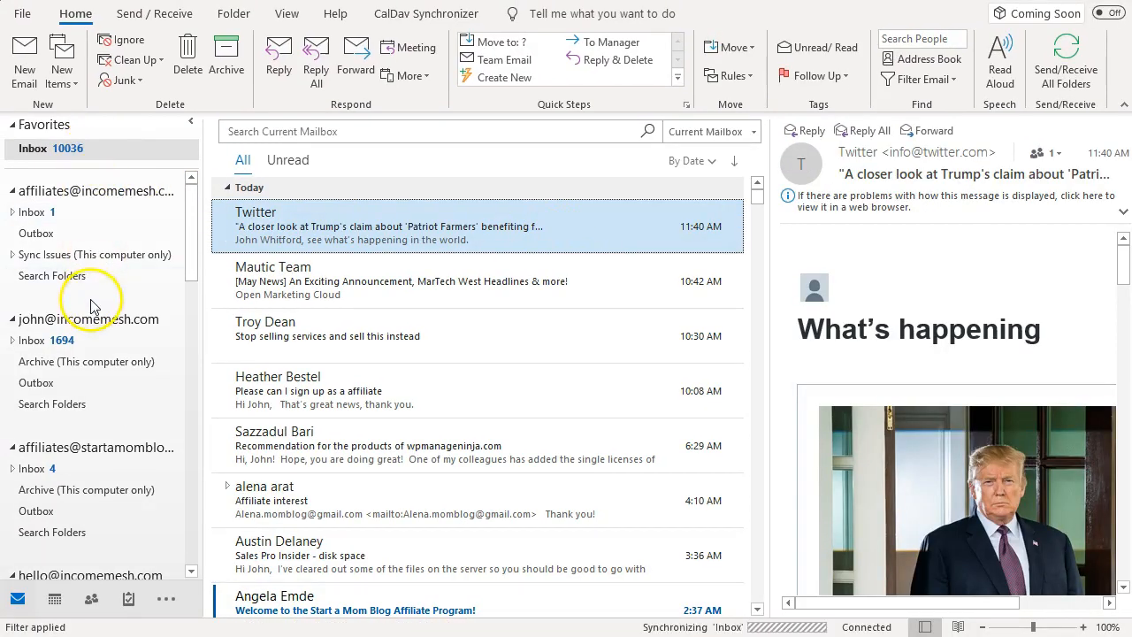
# Step: Reach Outlook's Account Settings window via File > Account Settings
pyautogui.click(7, 191)
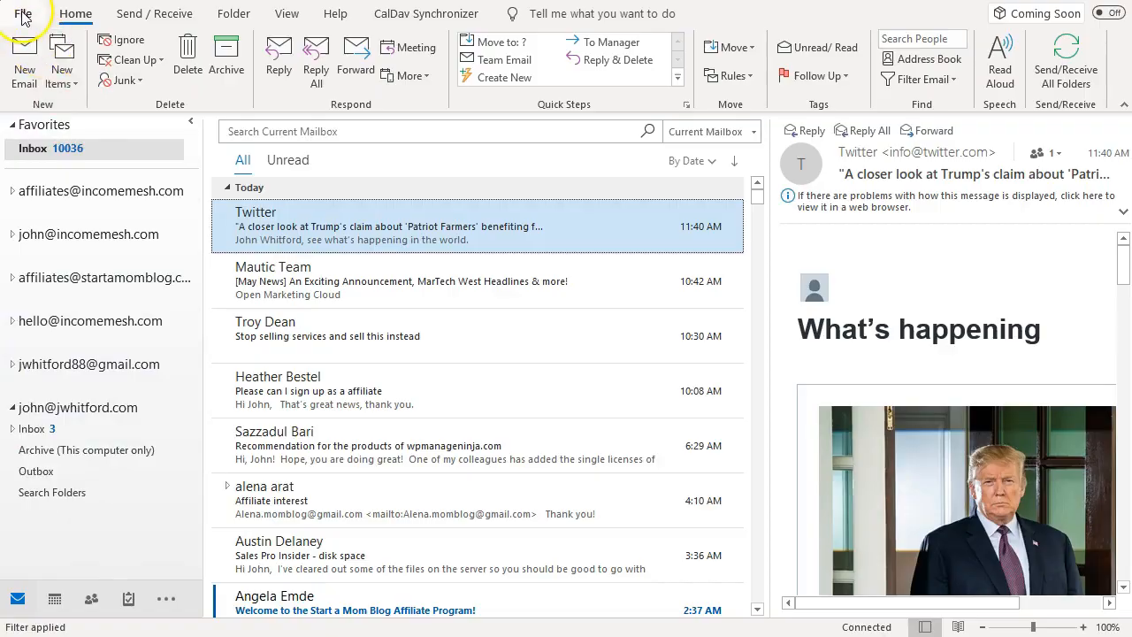
pyautogui.click(23, 15)
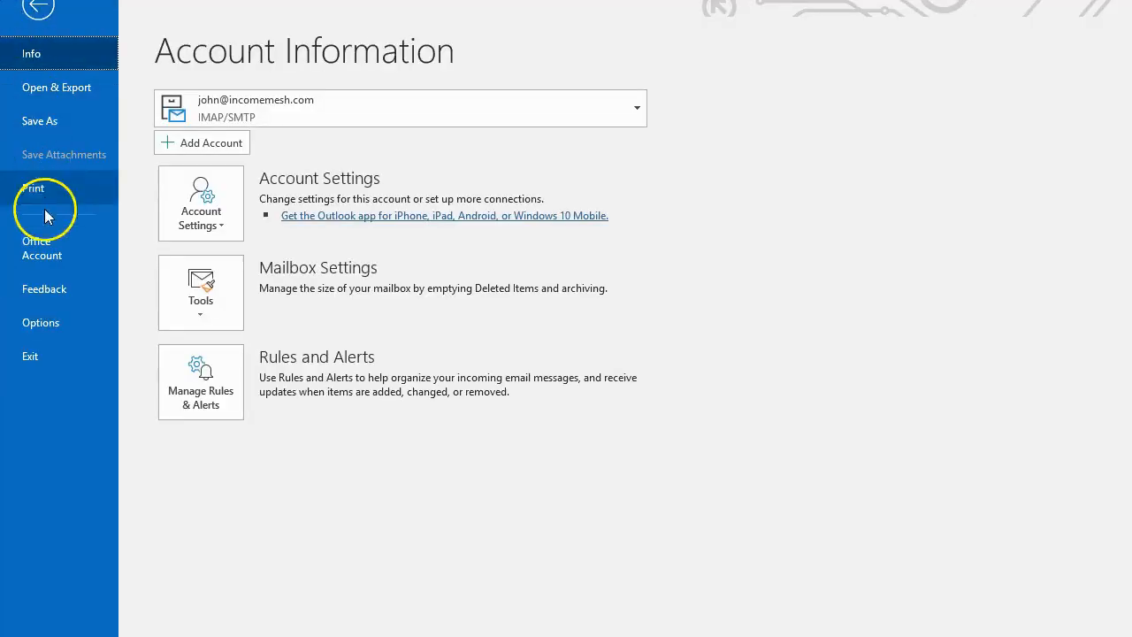
pyautogui.click(202, 201)
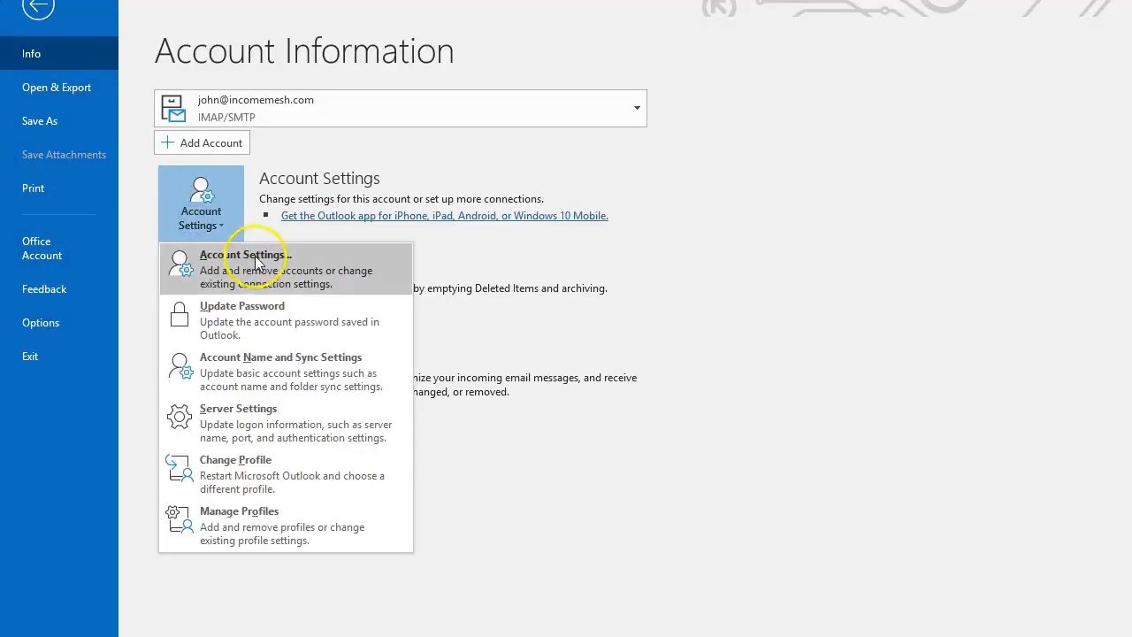
pyautogui.click(246, 255)
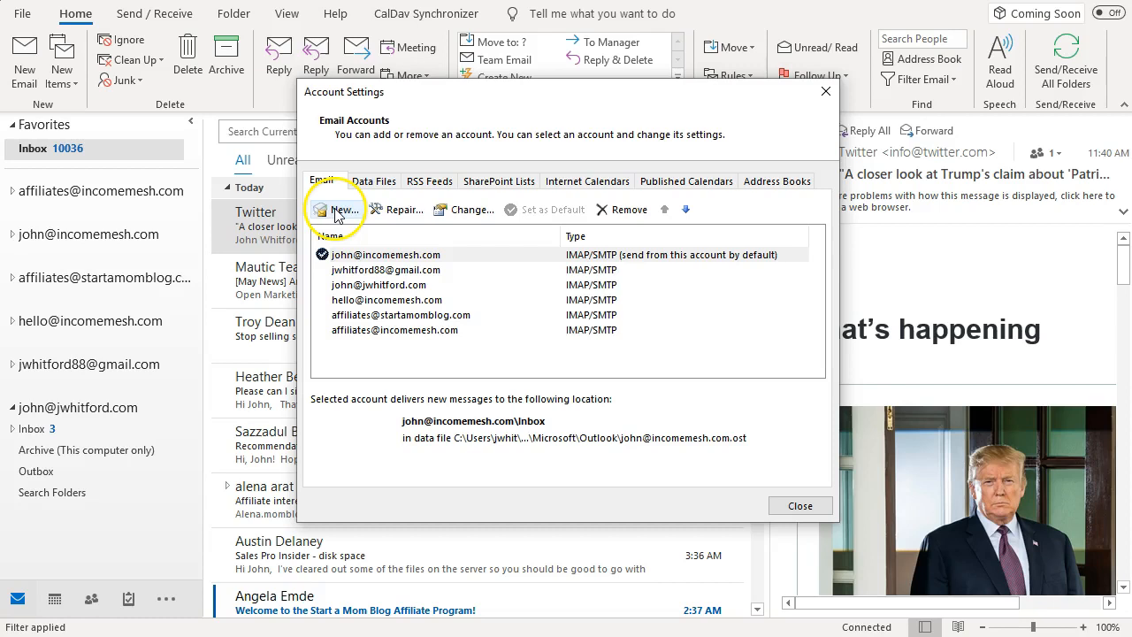
pyautogui.click(341, 209)
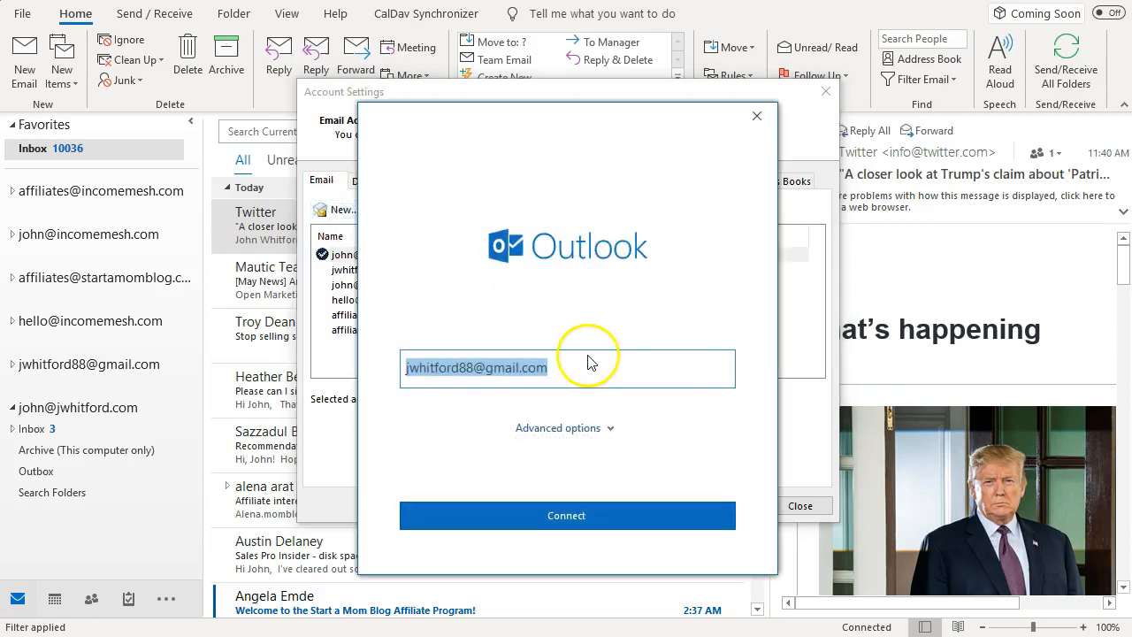
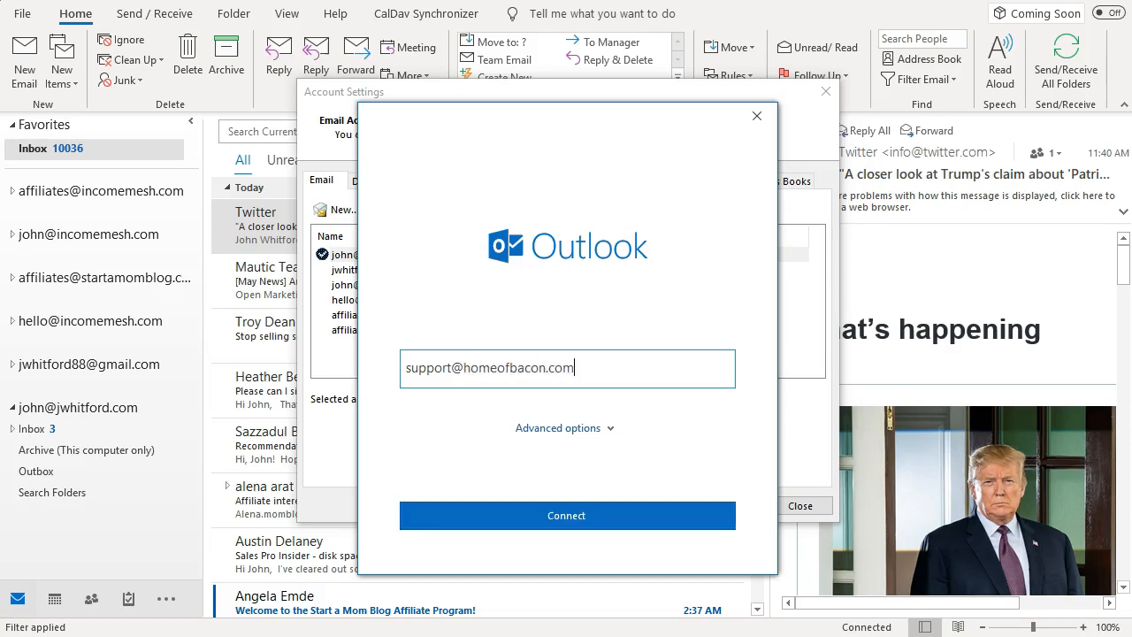
pyautogui.click(566, 515)
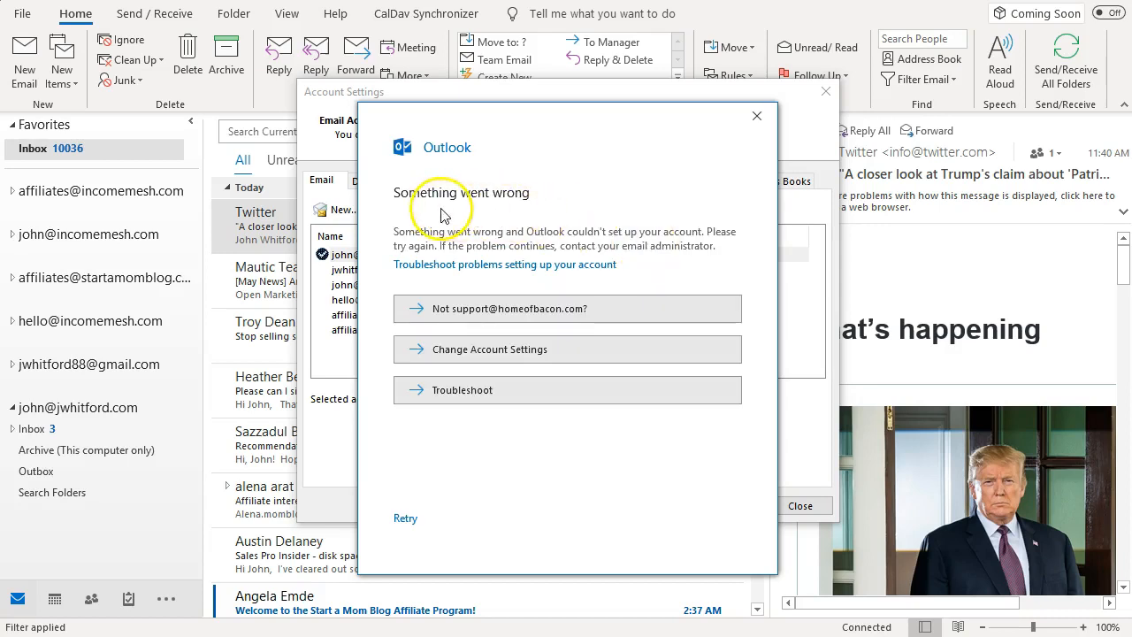
pyautogui.moveTo(601, 219)
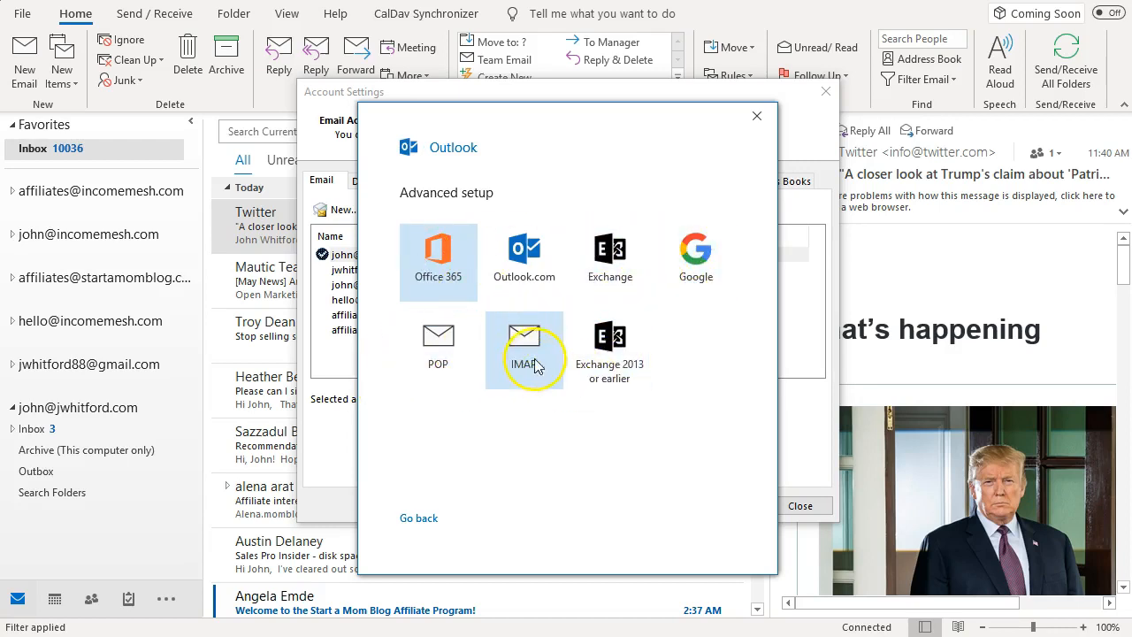
# Step: In Advanced setup choose IMAP, enter the password and connect the account successfully
pyautogui.click(523, 345)
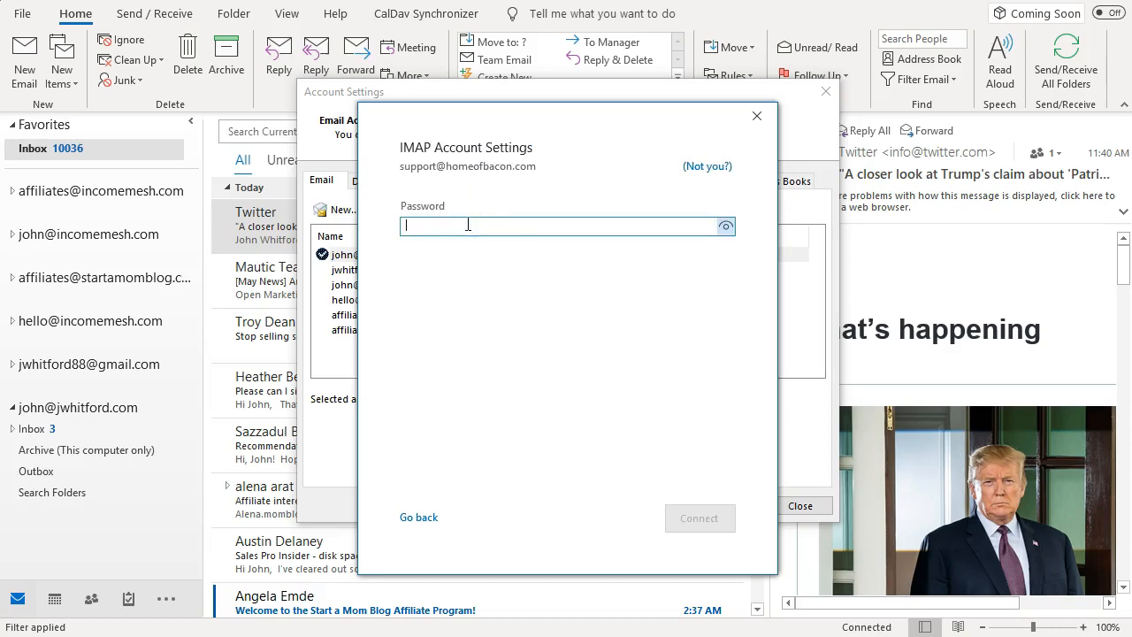
pyautogui.write('****')
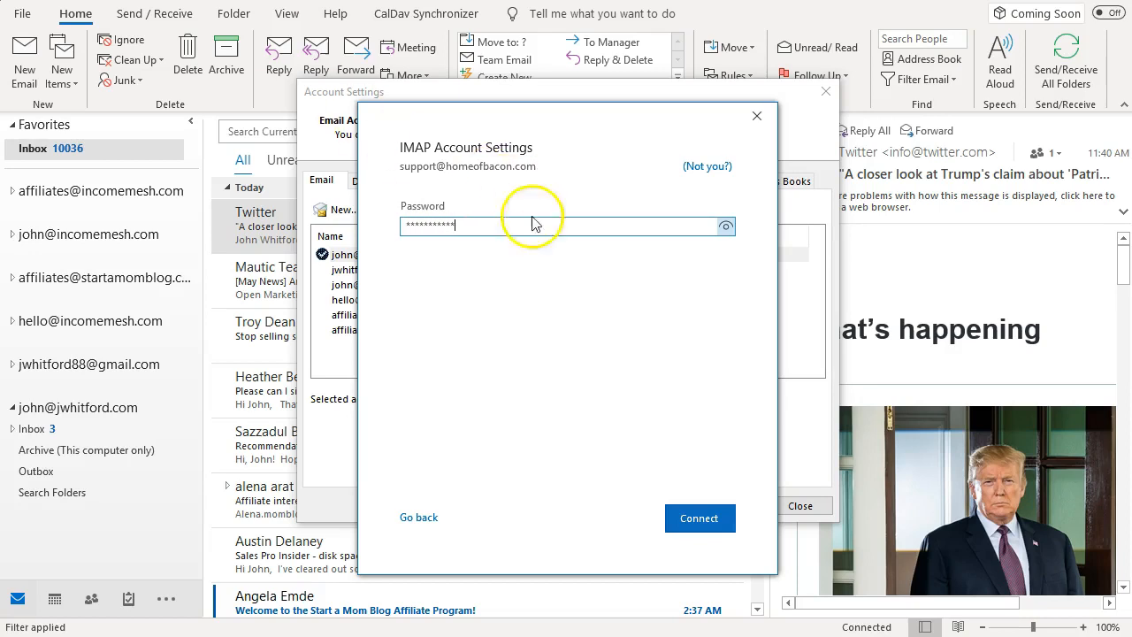
pyautogui.click(698, 516)
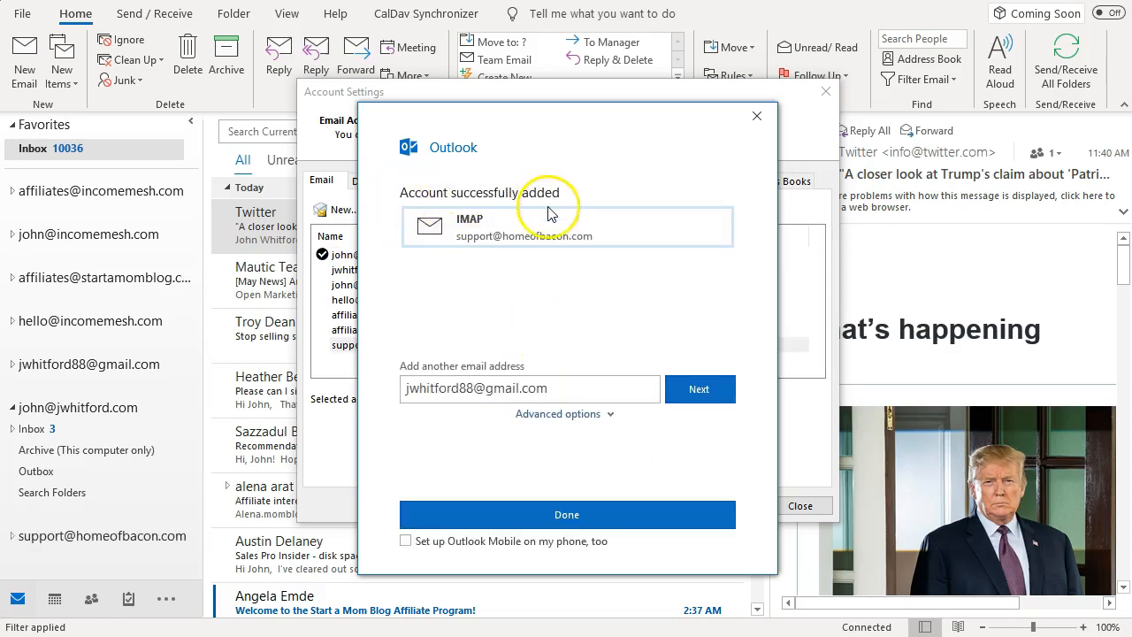
pyautogui.moveTo(478, 486)
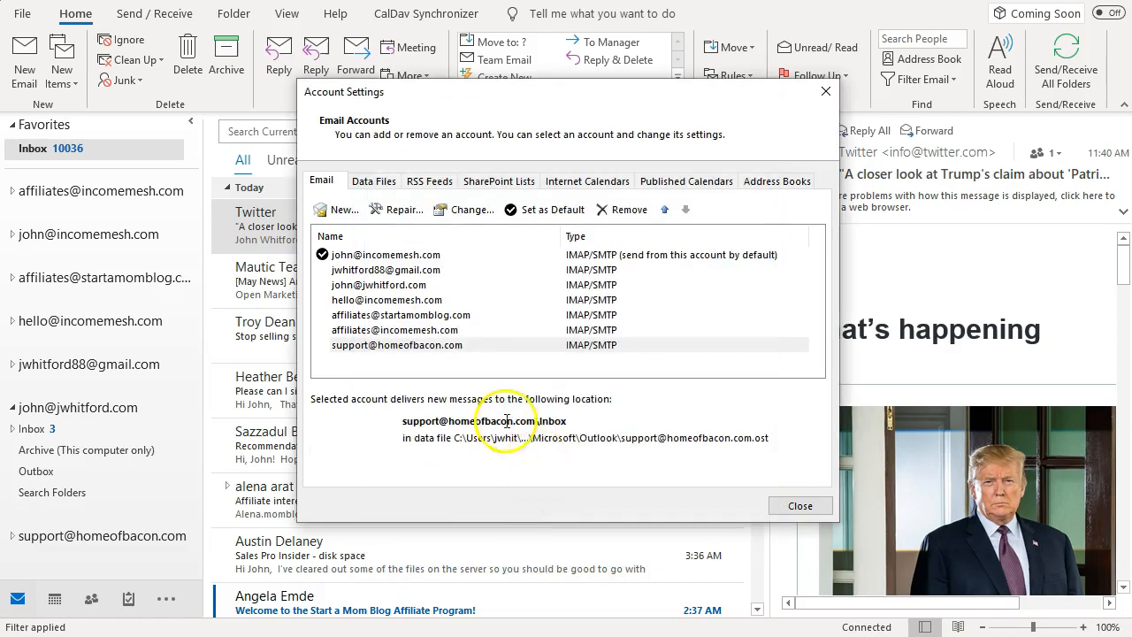
pyautogui.click(799, 506)
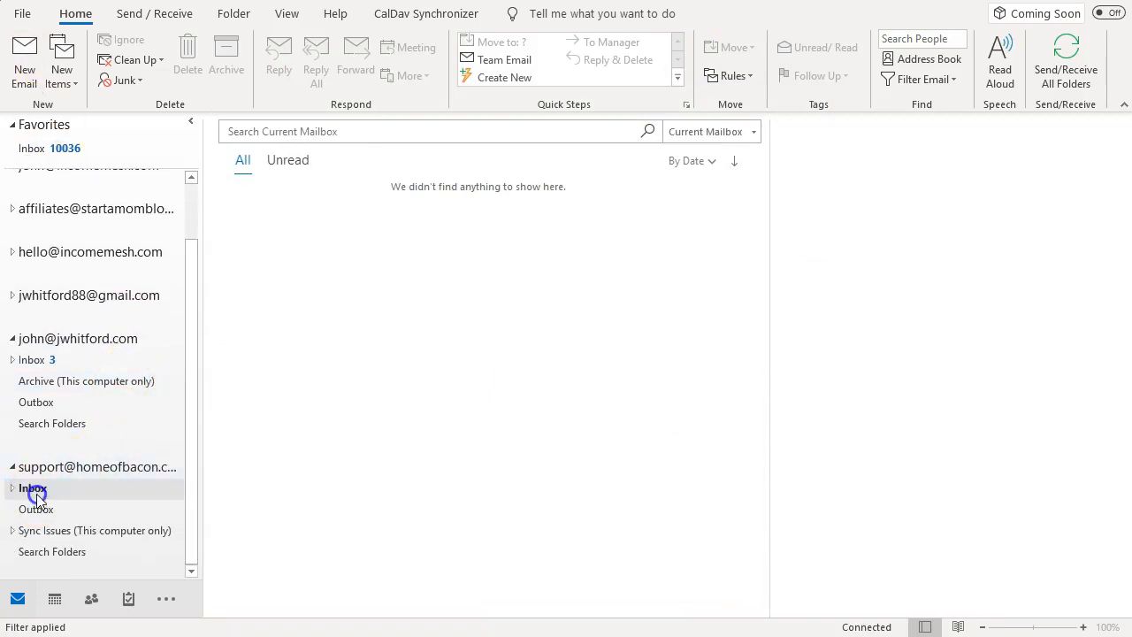
pyautogui.click(32, 488)
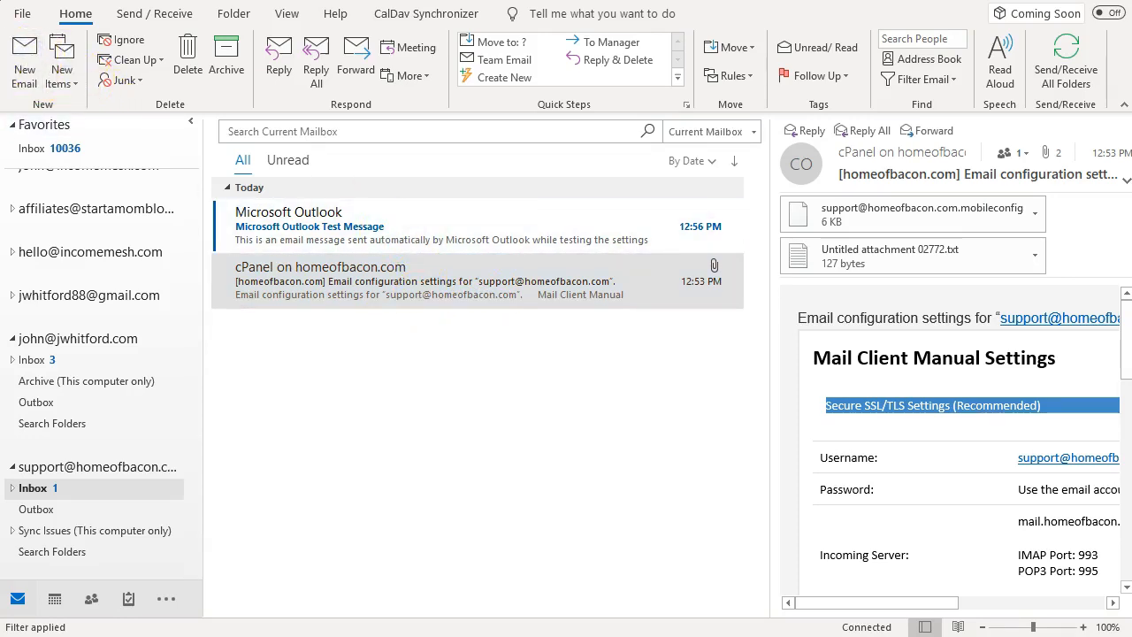
pyautogui.click(24, 60)
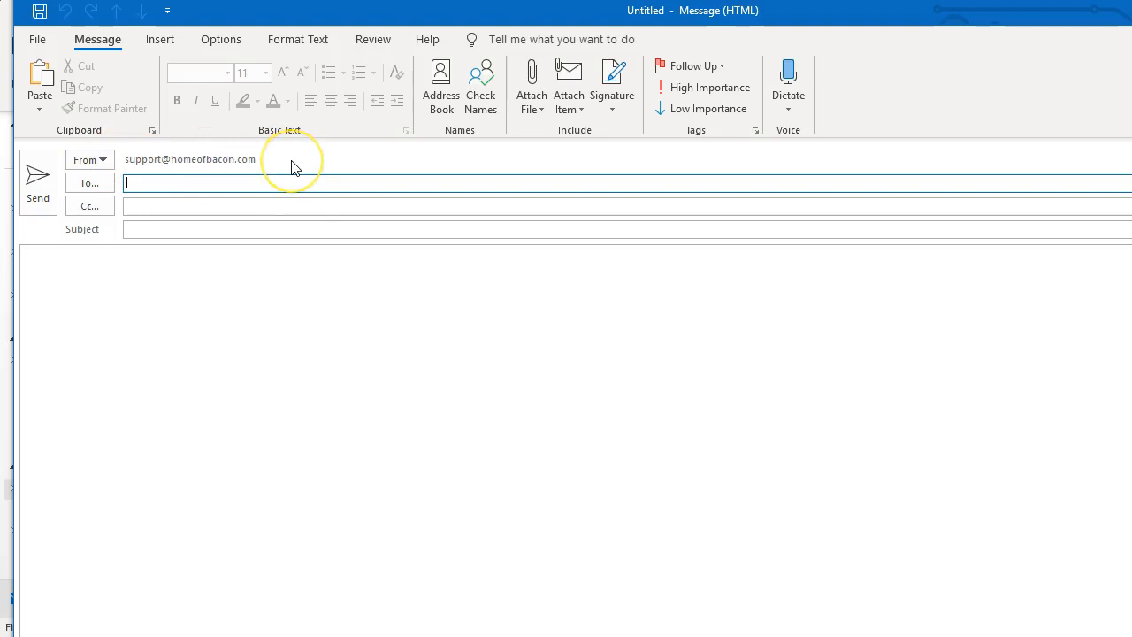